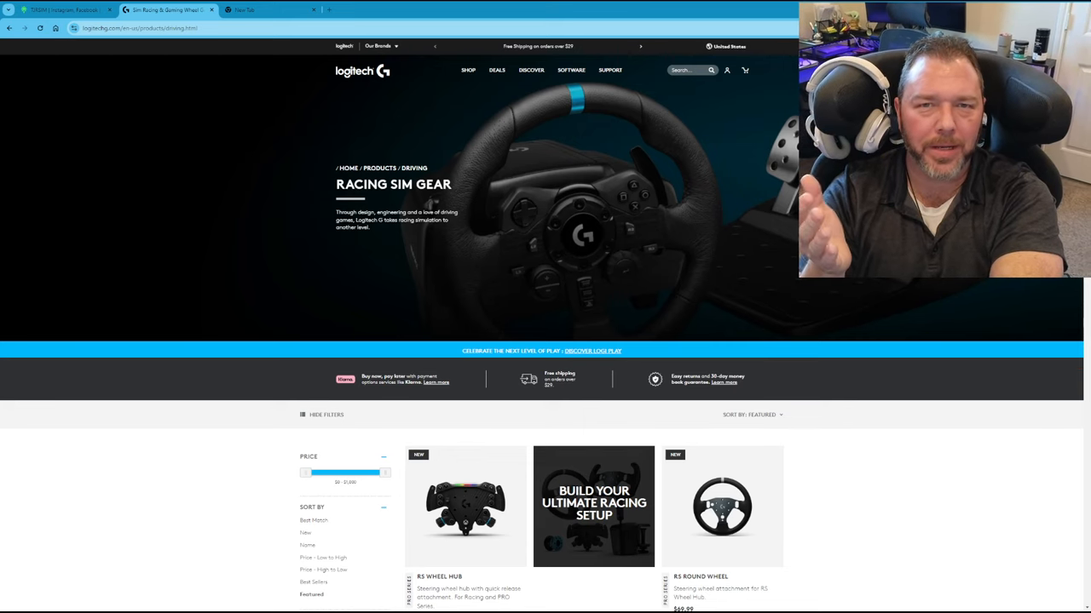
# Scroll the racing sim gear listing past the RS products to the Pro DD11 wheel base and Pro Racing Wheel
pyautogui.scroll(-3)
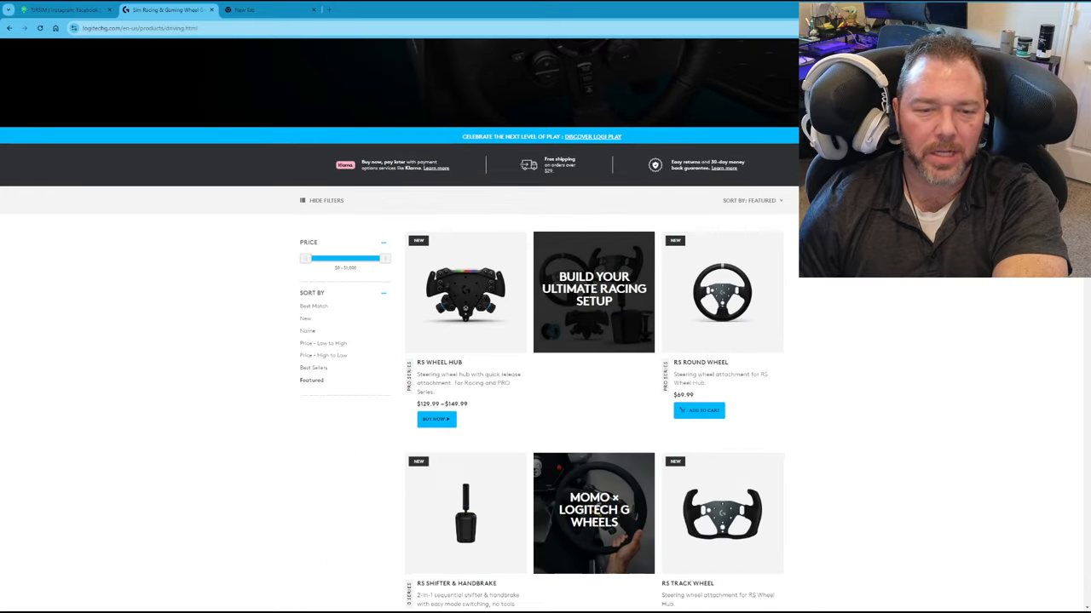
pyautogui.scroll(-3)
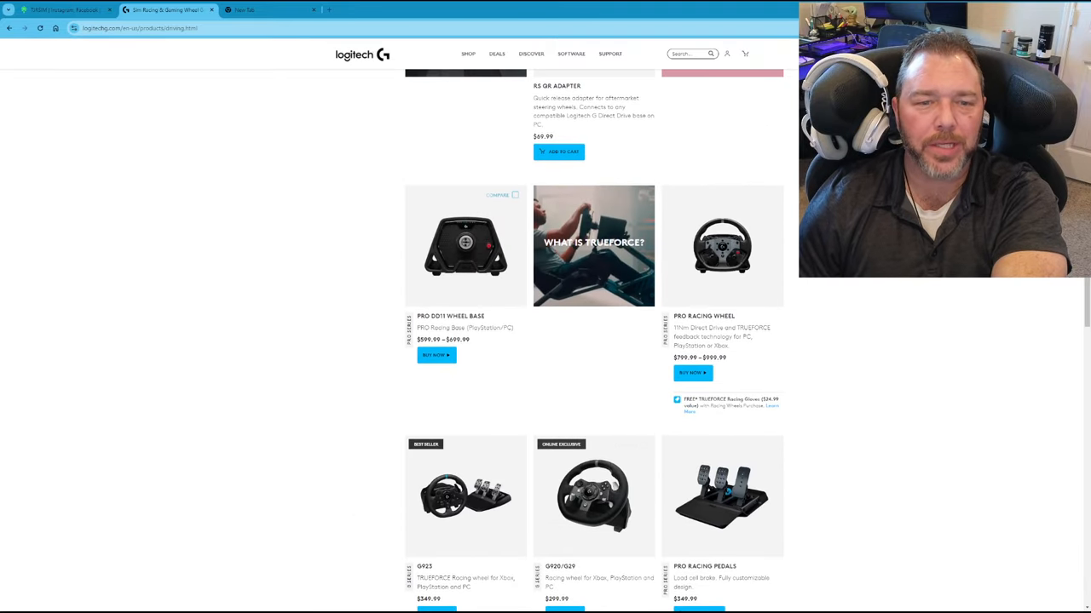
pyautogui.scroll(3)
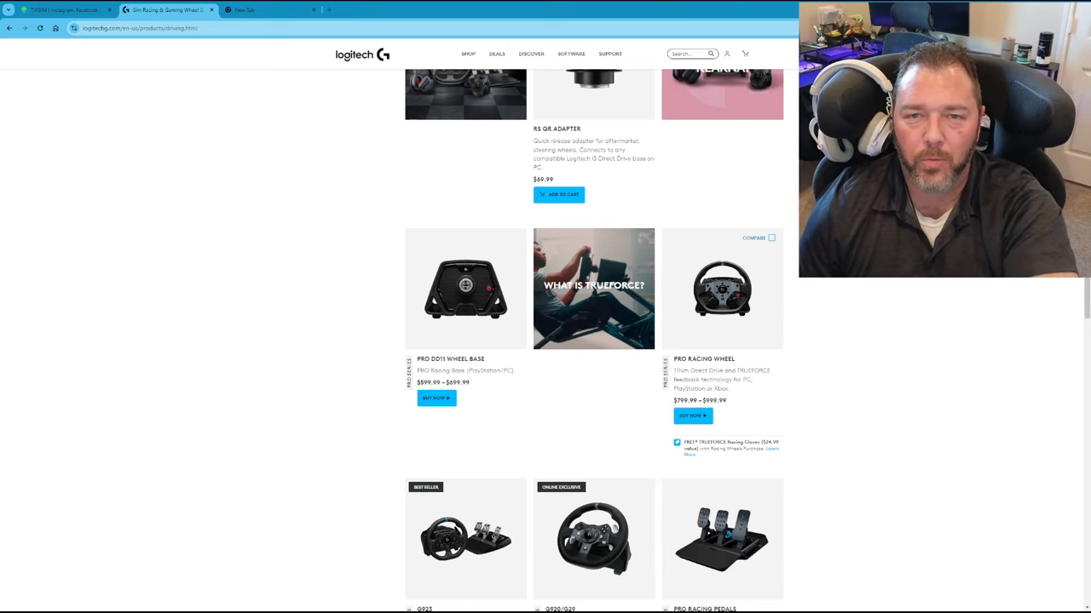
# Scroll up to the 'Build Your Ultimate Racing Setup' tile that leads into the configurator
pyautogui.scroll(3)
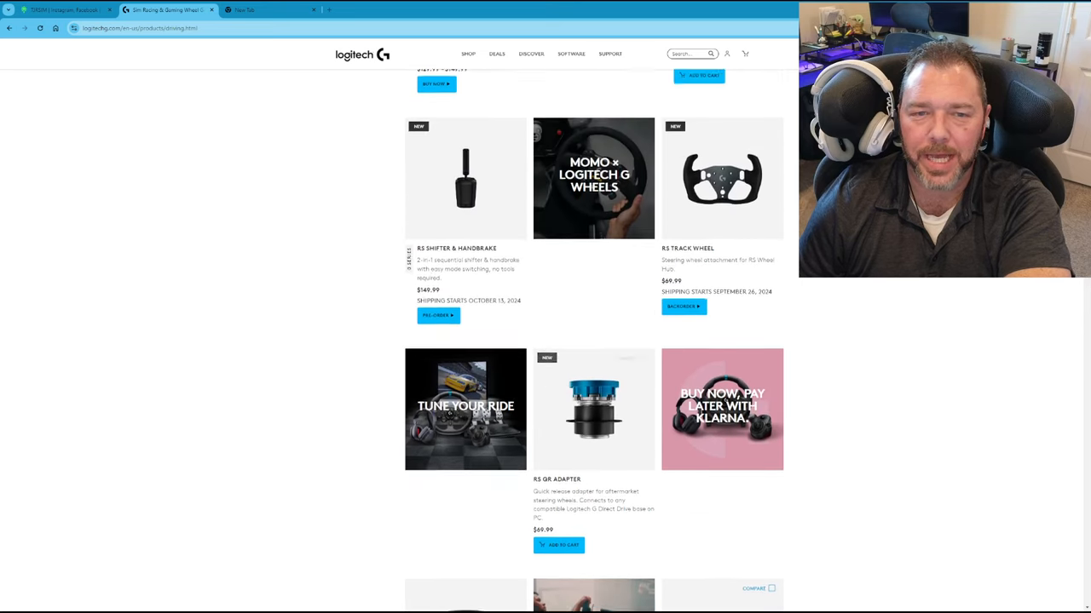
pyautogui.scroll(3)
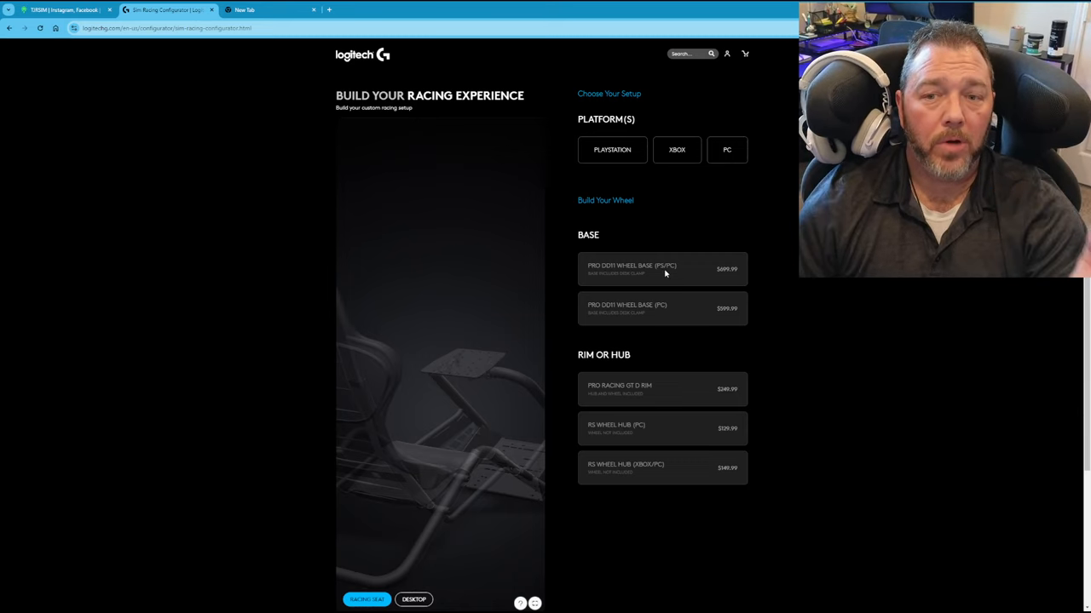
pyautogui.moveTo(657, 271)
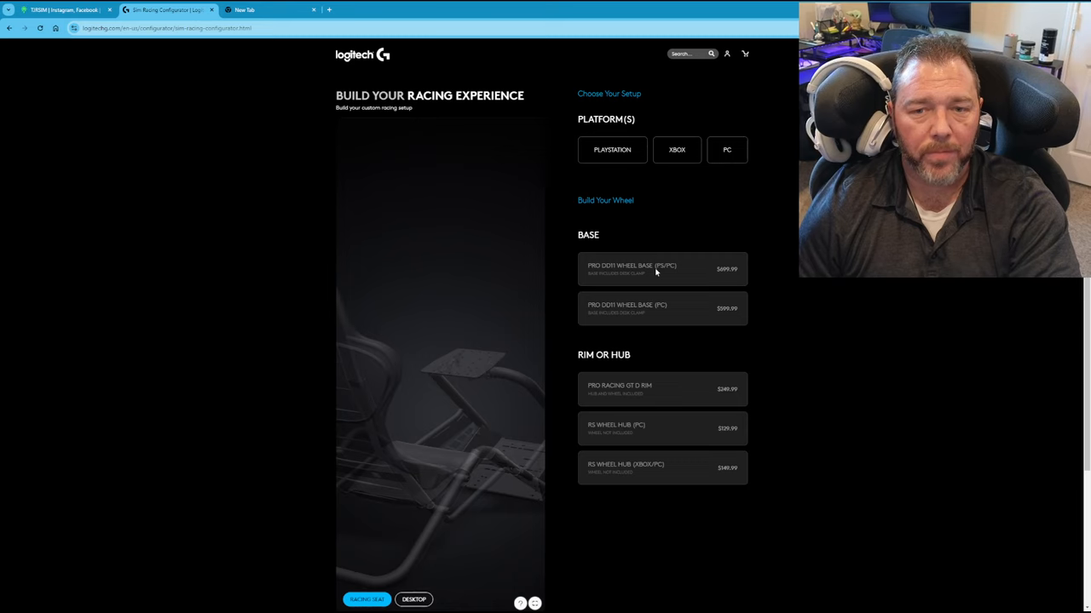
# Choose PlayStation and the PRO DD11 Wheel Base (PS/PC), bringing the subtotal to $699.99
pyautogui.click(612, 150)
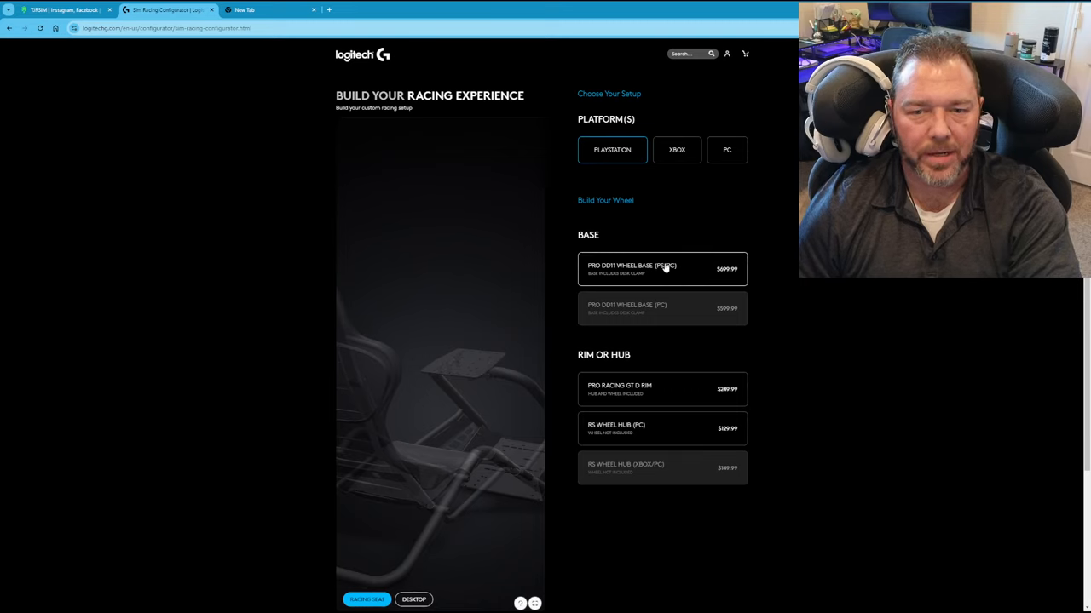
pyautogui.click(630, 269)
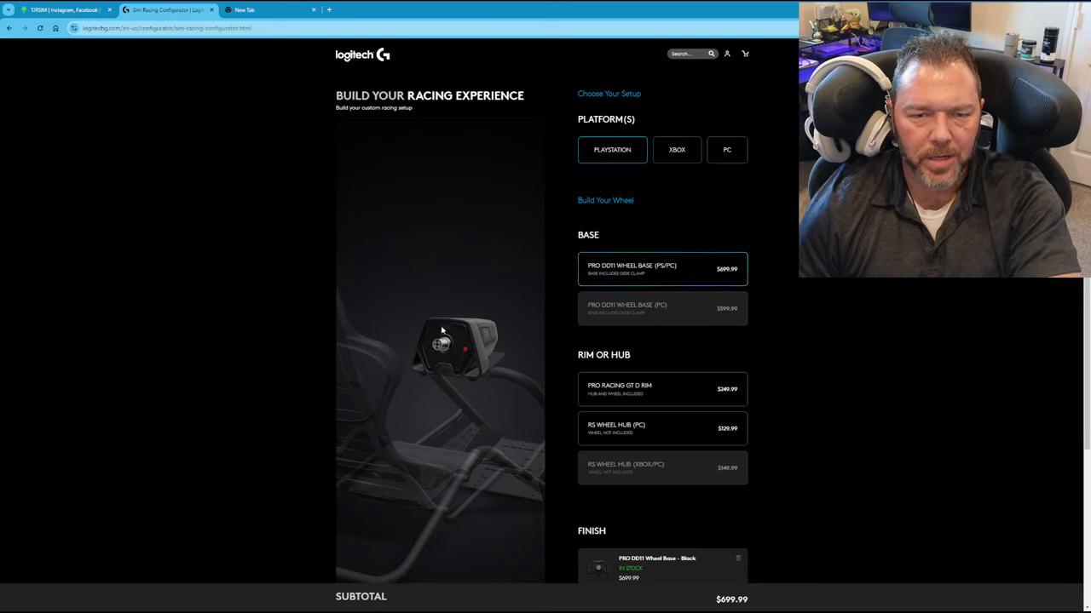
pyautogui.moveTo(797, 408)
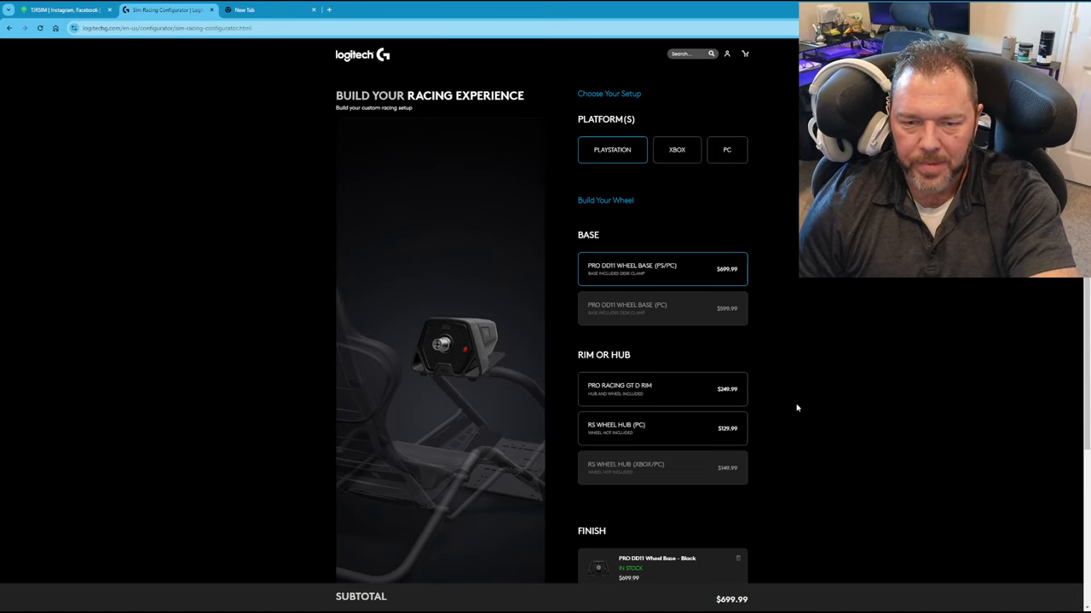
pyautogui.moveTo(454, 476)
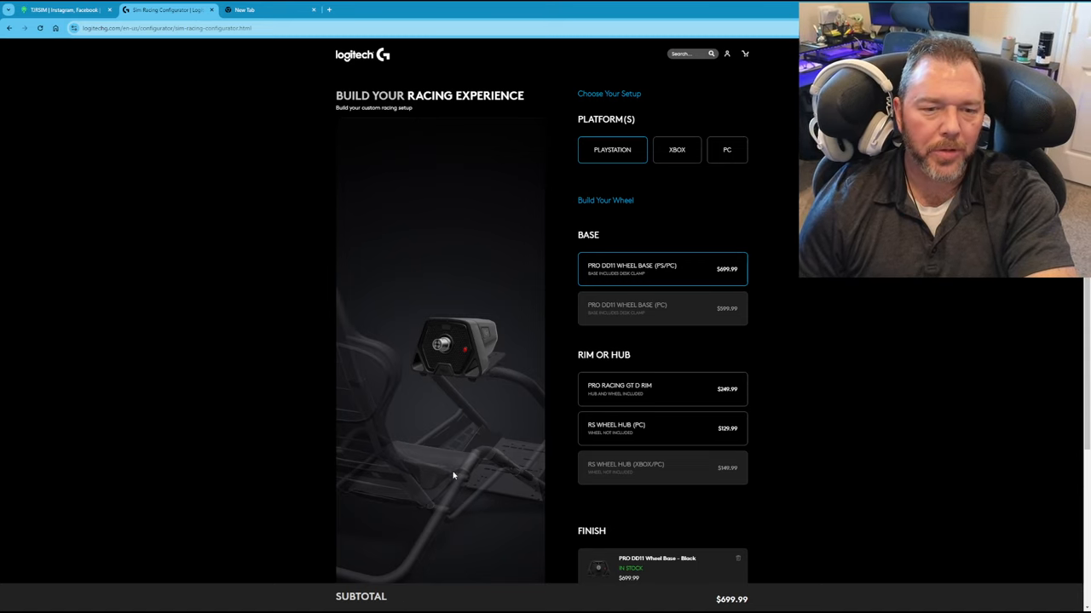
pyautogui.scroll(-3)
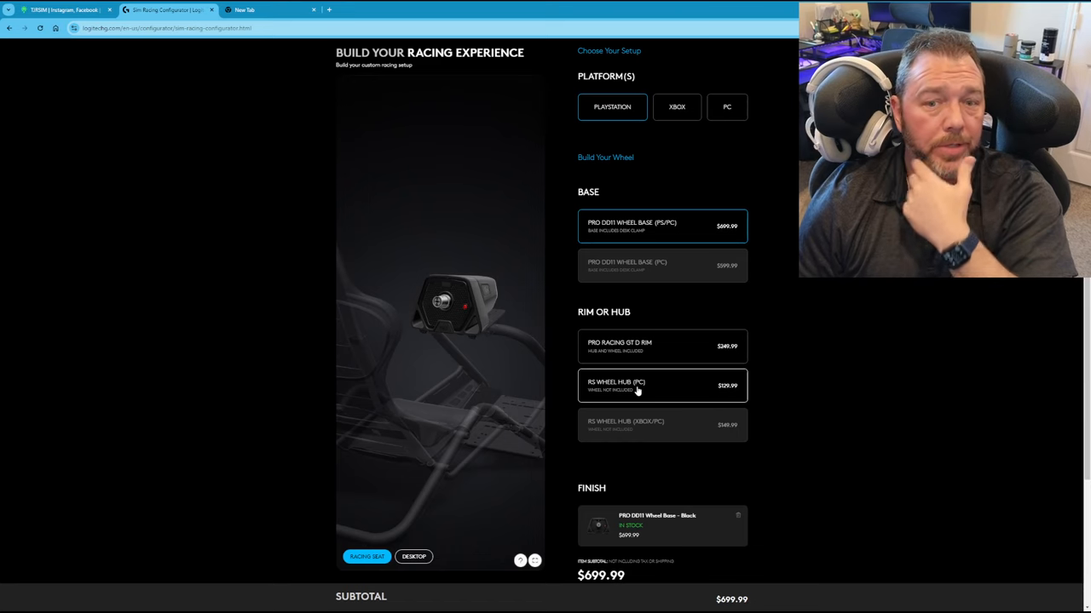
# Toggle between the Pro Racing GT D rim and RS Wheel Hub (PC), ending on the hub at $829.98
pyautogui.click(661, 346)
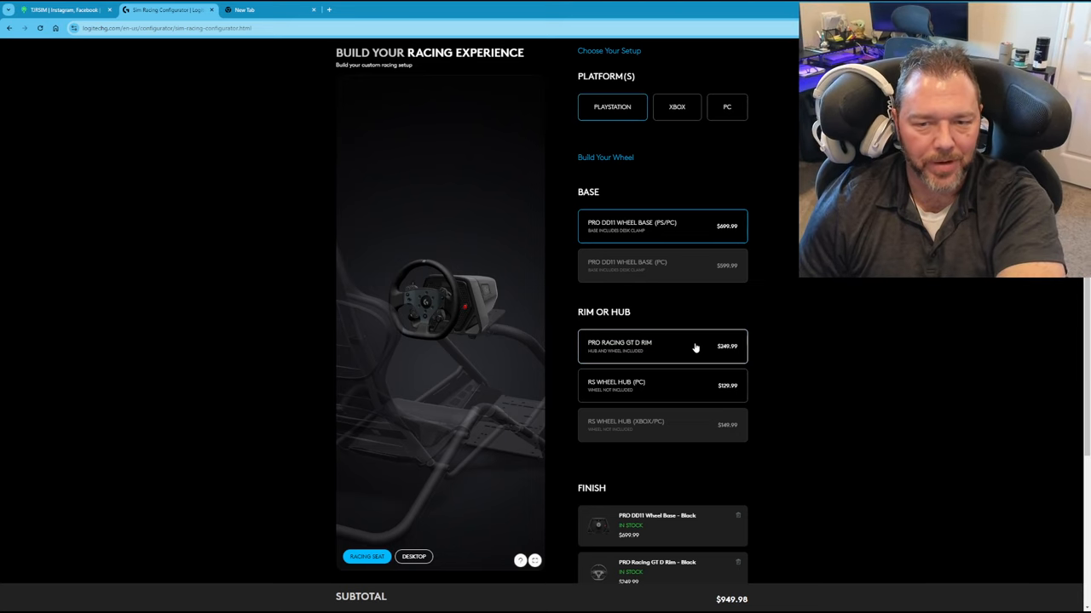
pyautogui.click(661, 385)
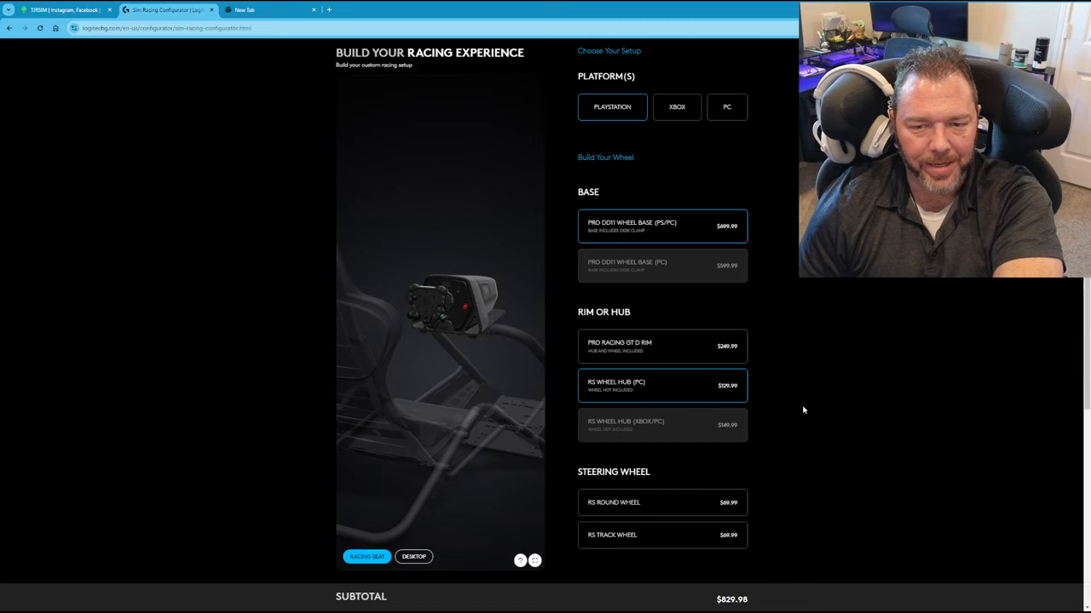
pyautogui.moveTo(423, 306)
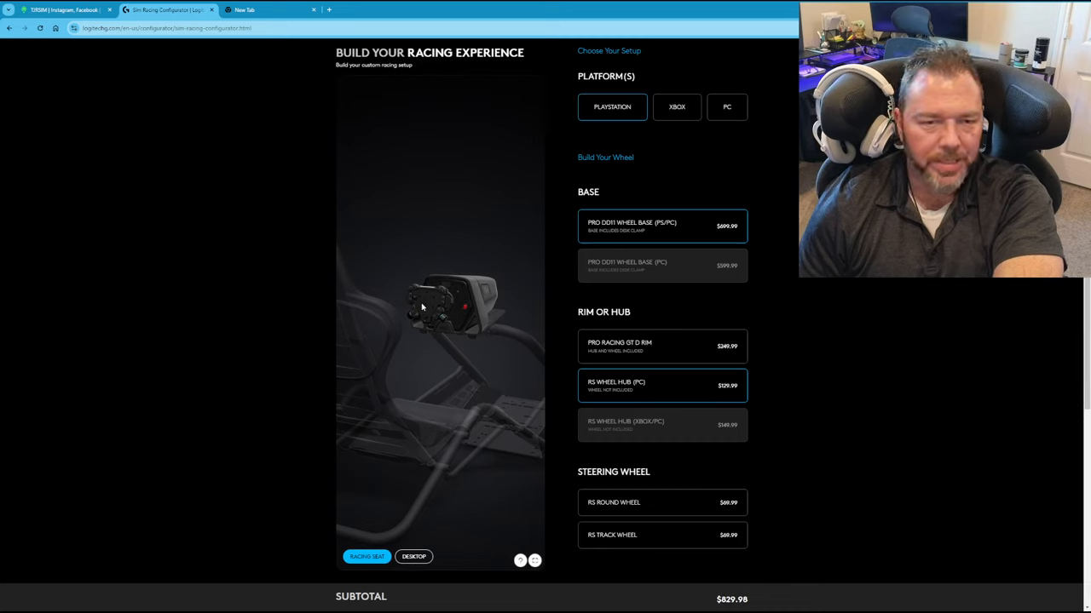
pyautogui.moveTo(426, 314)
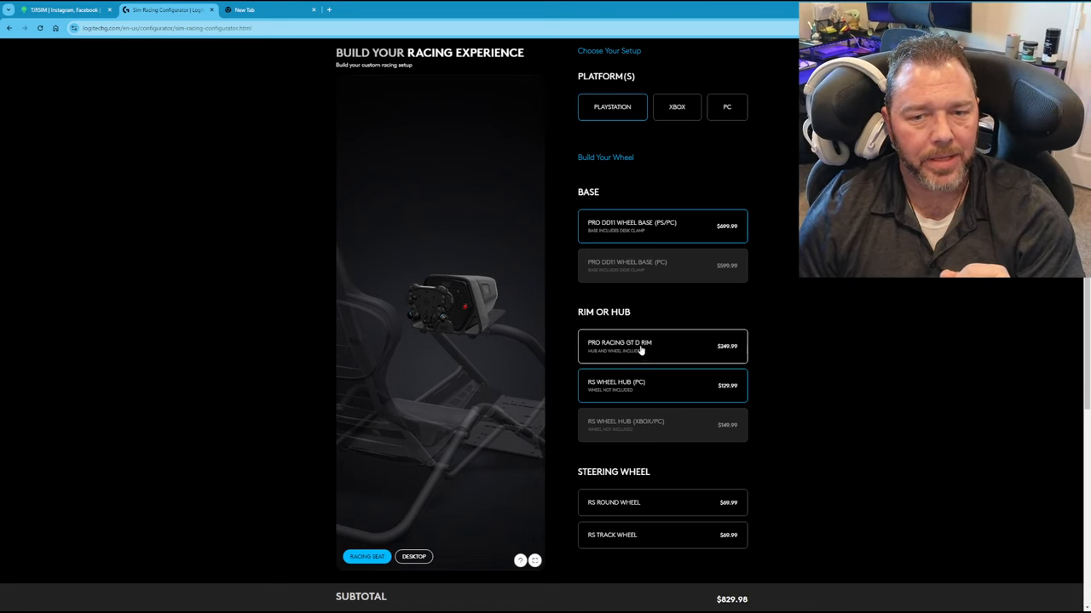
pyautogui.click(661, 346)
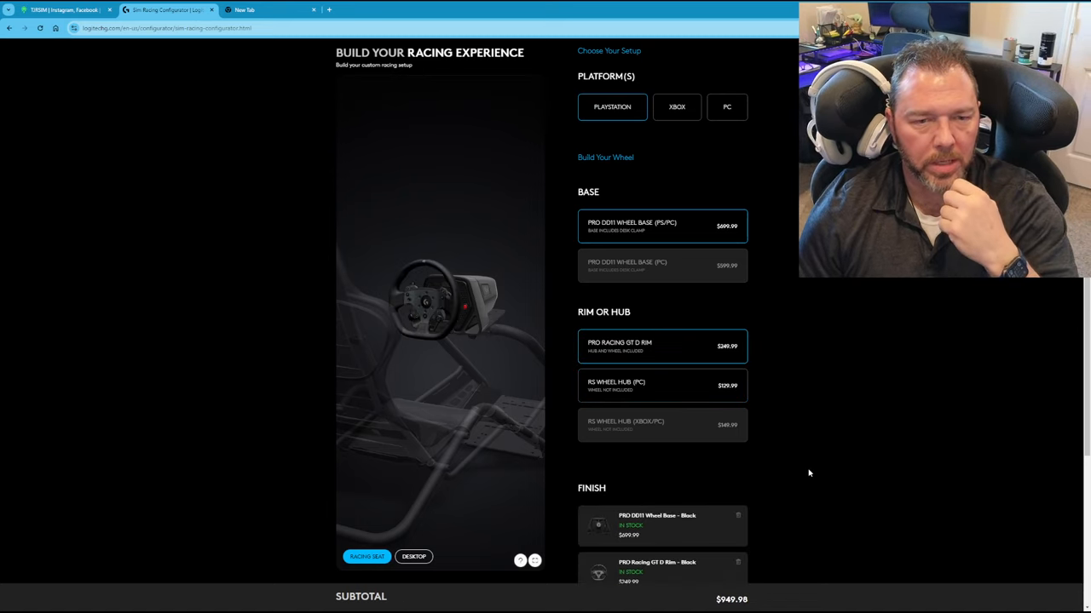
pyautogui.moveTo(572, 360)
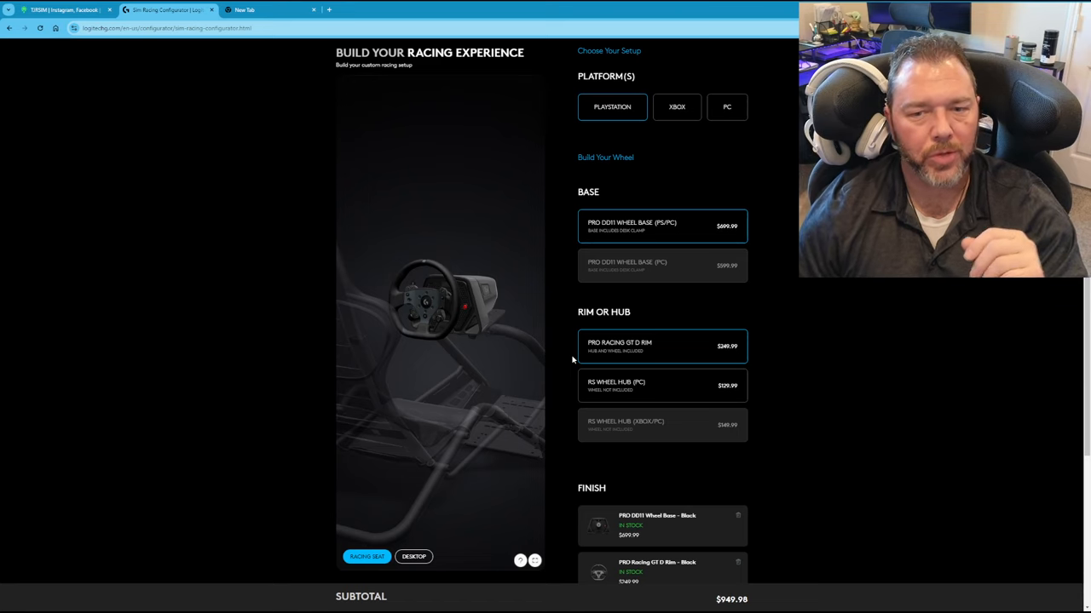
pyautogui.click(661, 385)
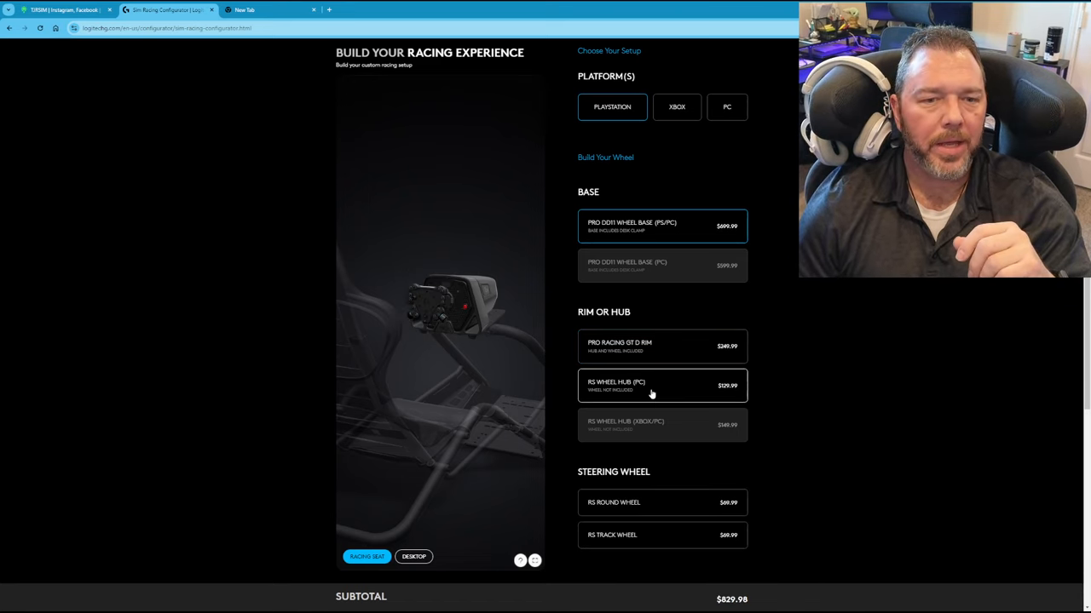
pyautogui.moveTo(670, 390)
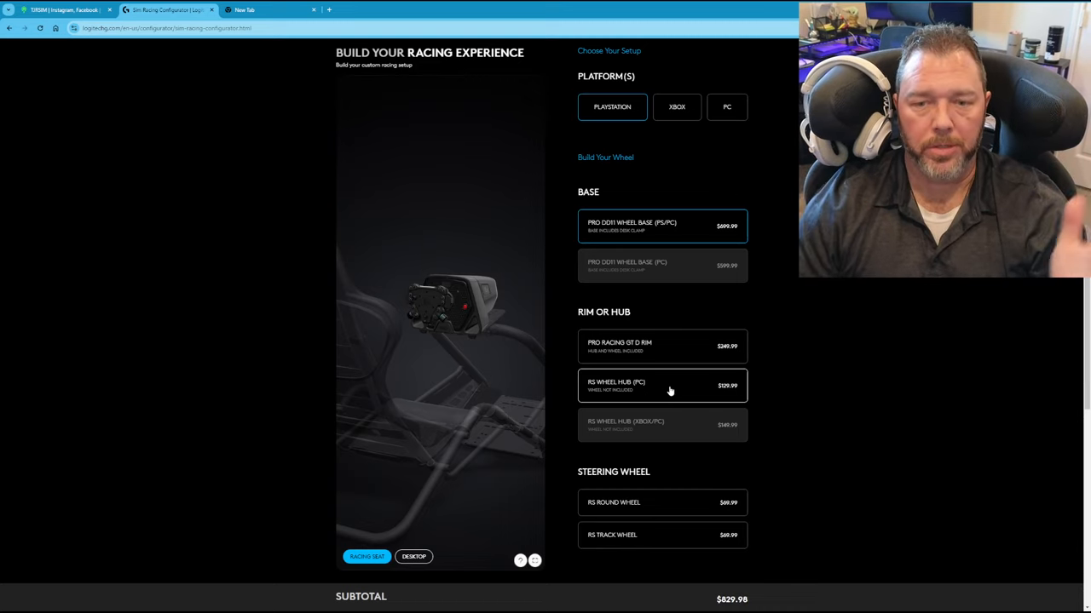
# Add the RS Round Wheel as the steering wheel, raising the subtotal to $899.97
pyautogui.scroll(-3)
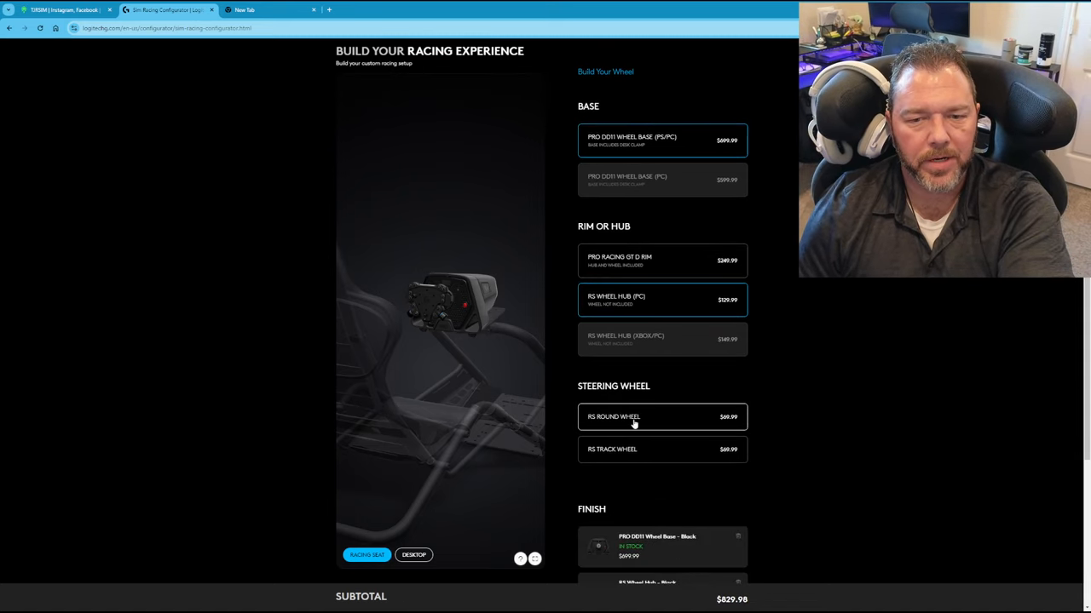
pyautogui.click(661, 415)
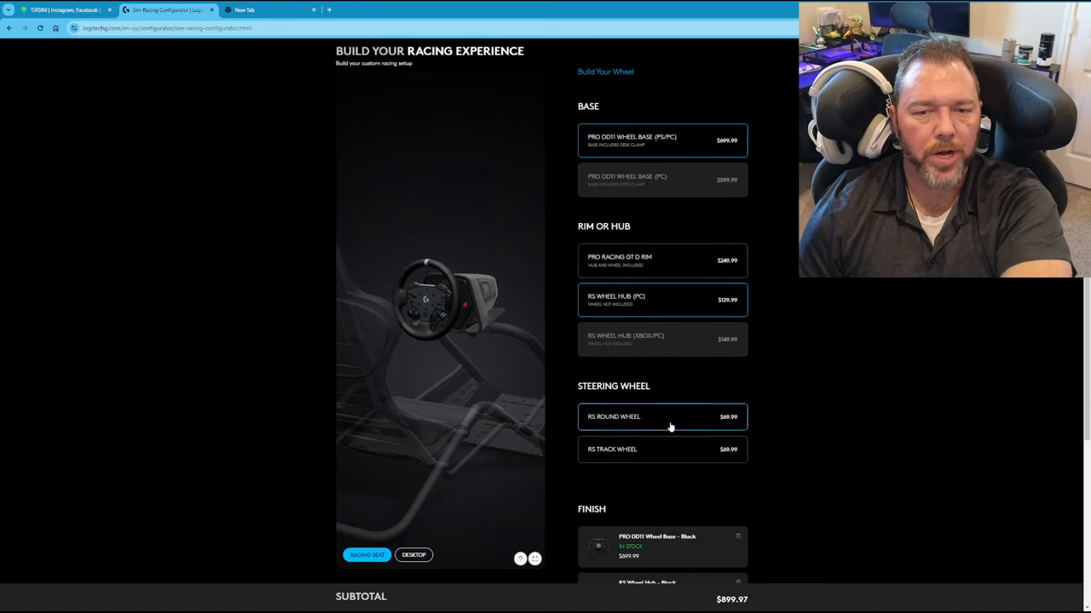
pyautogui.moveTo(440, 317)
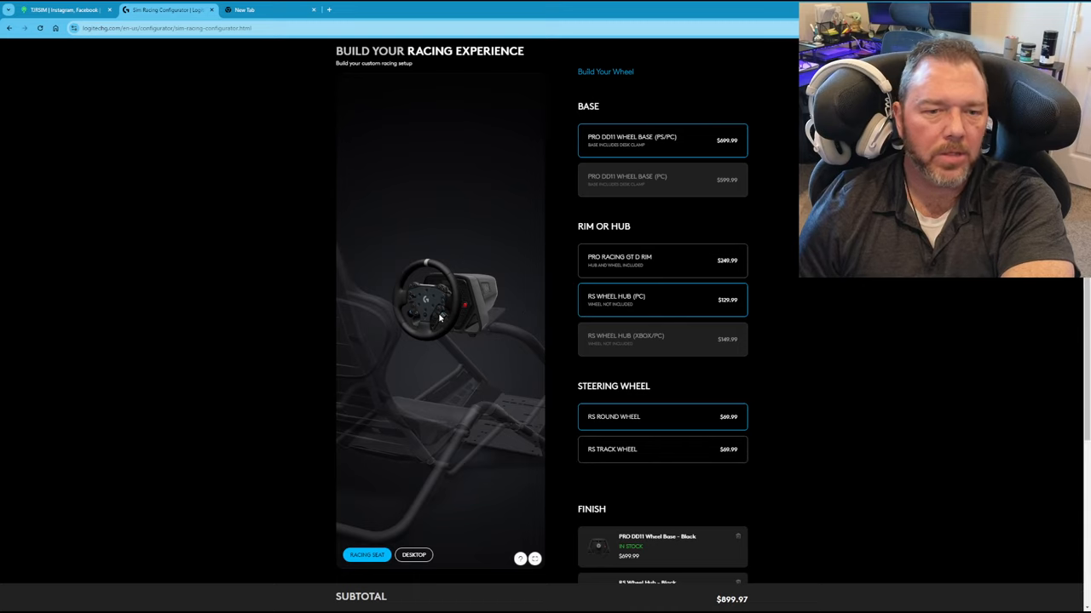
pyautogui.moveTo(604, 361)
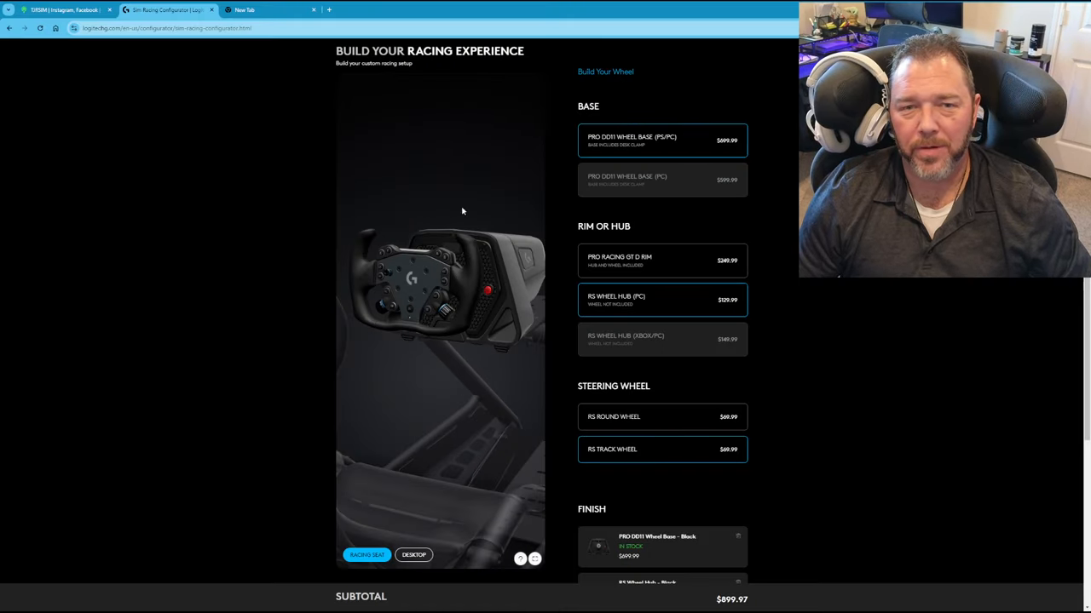
pyautogui.moveTo(520, 205)
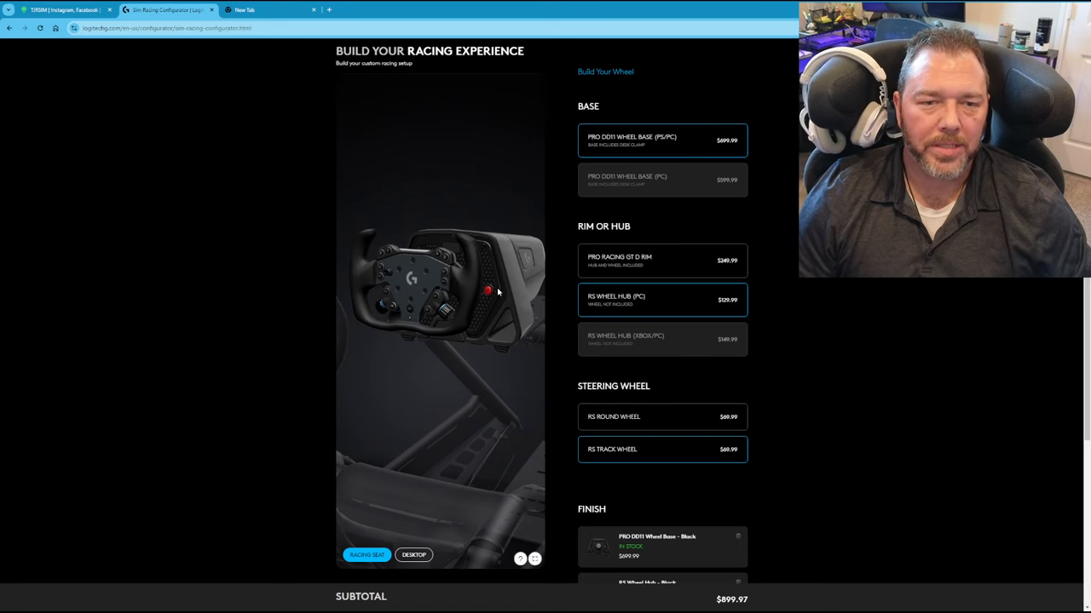
pyautogui.moveTo(446, 237)
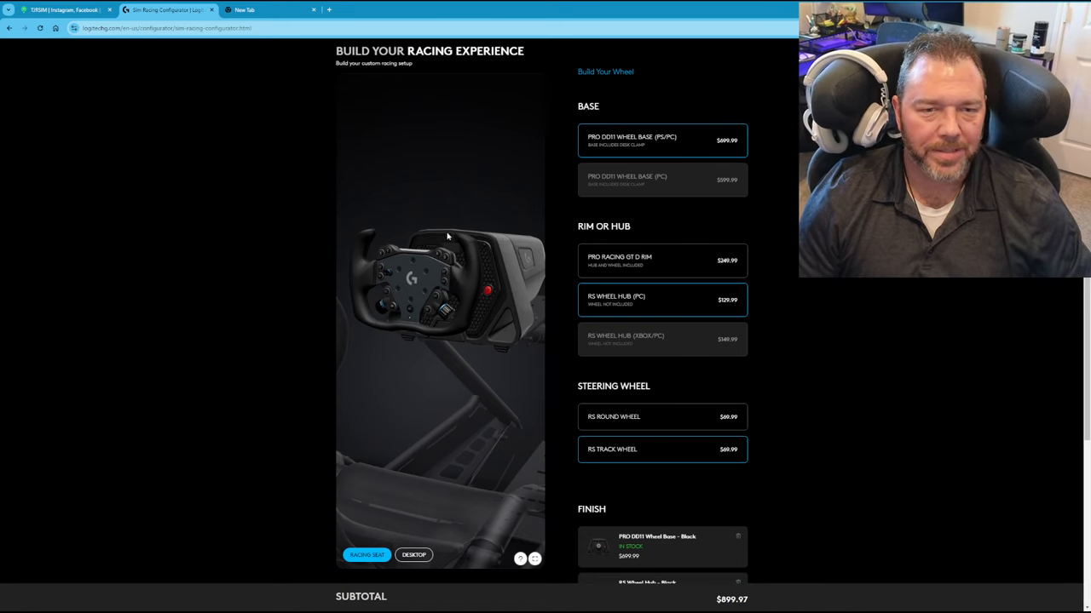
pyautogui.moveTo(503, 365)
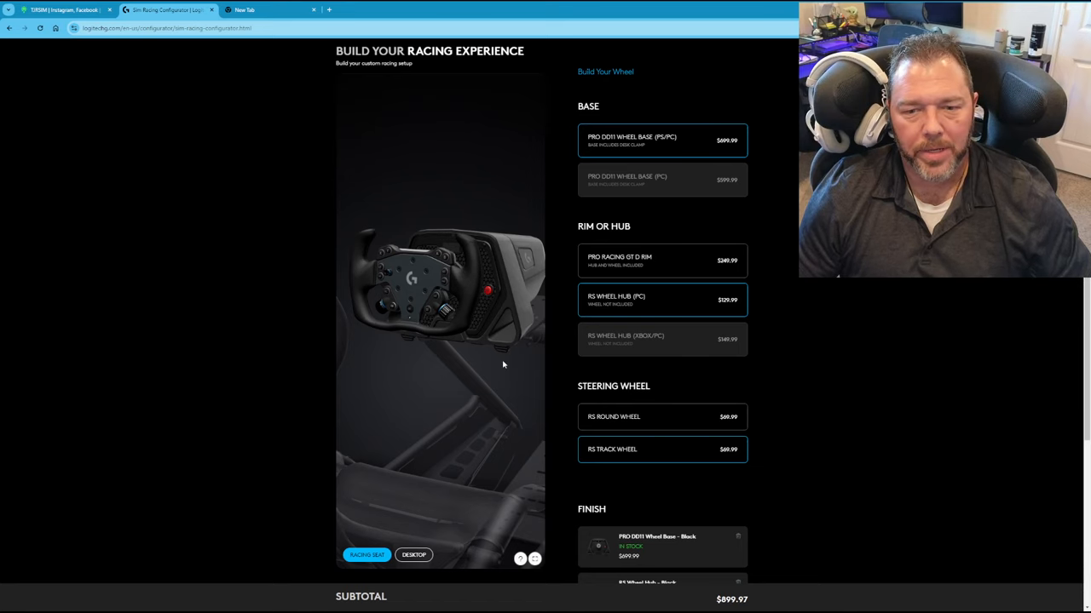
pyautogui.scroll(-3)
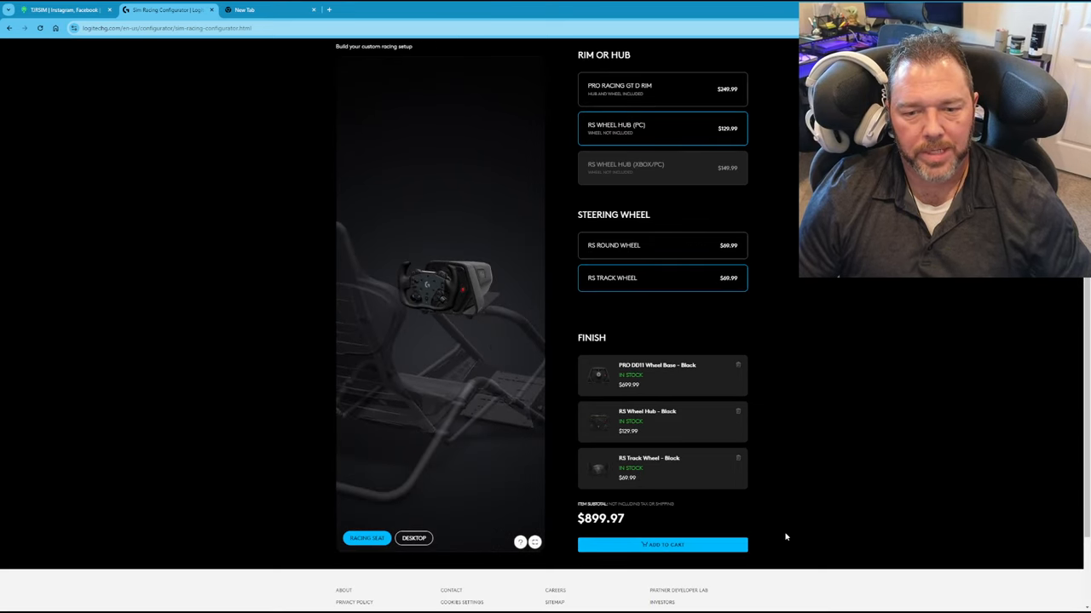
pyautogui.moveTo(697, 386)
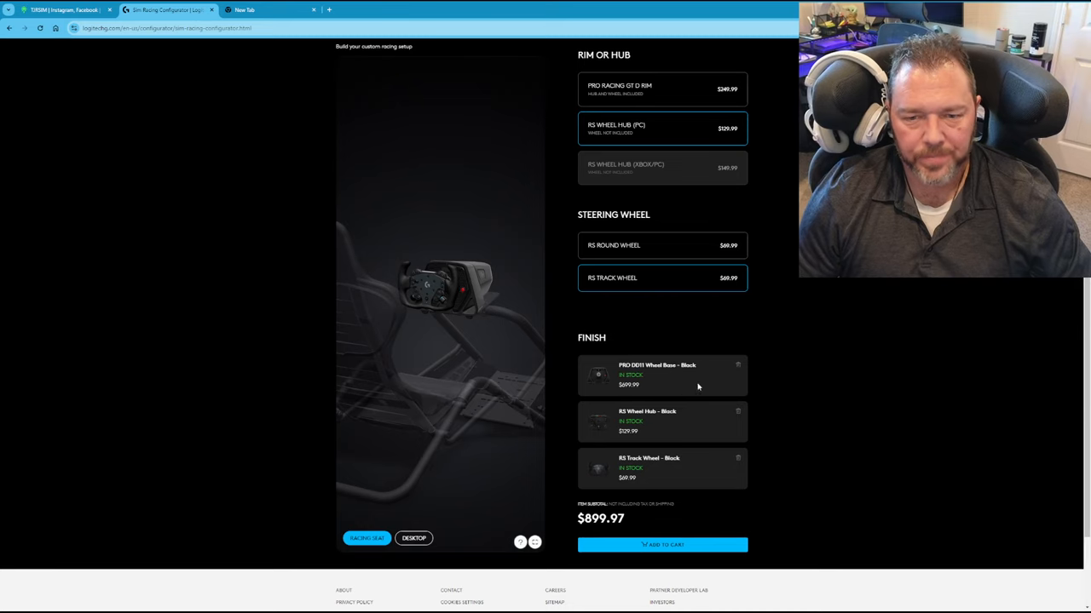
pyautogui.moveTo(719, 470)
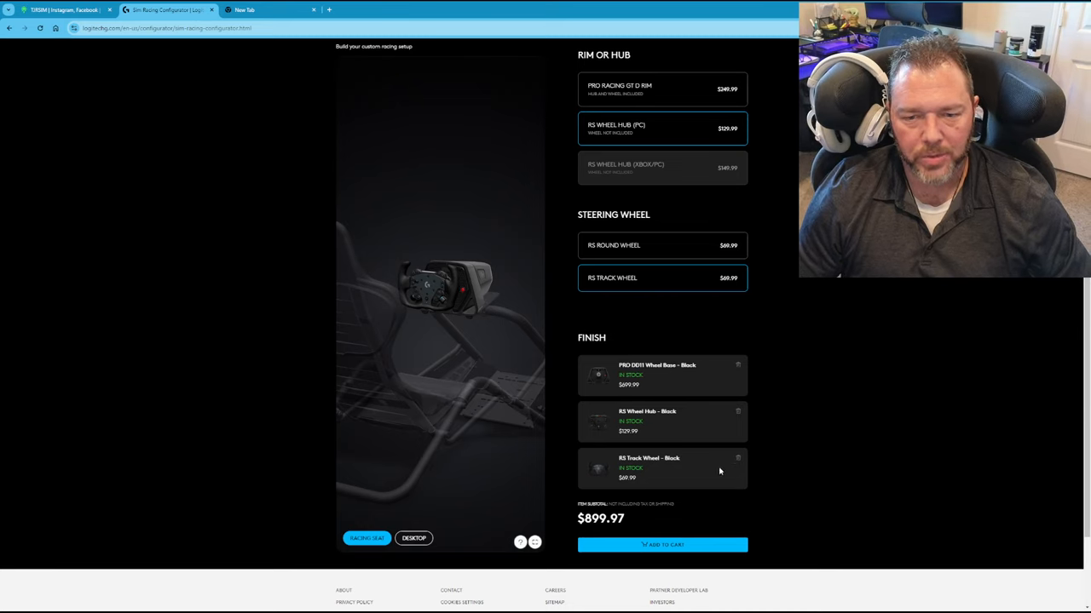
pyautogui.moveTo(821, 474)
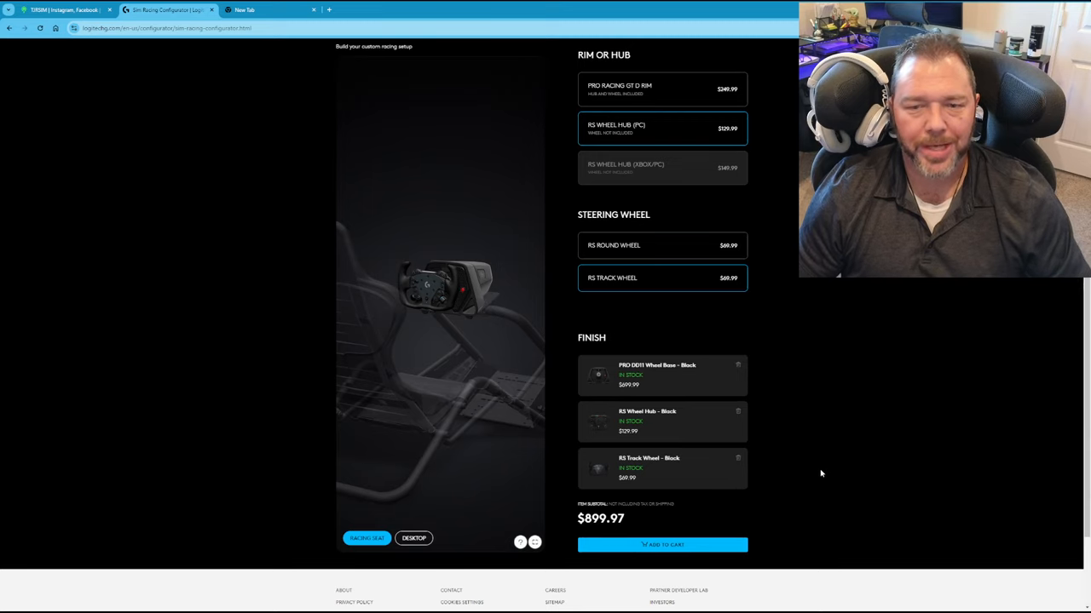
pyautogui.scroll(3)
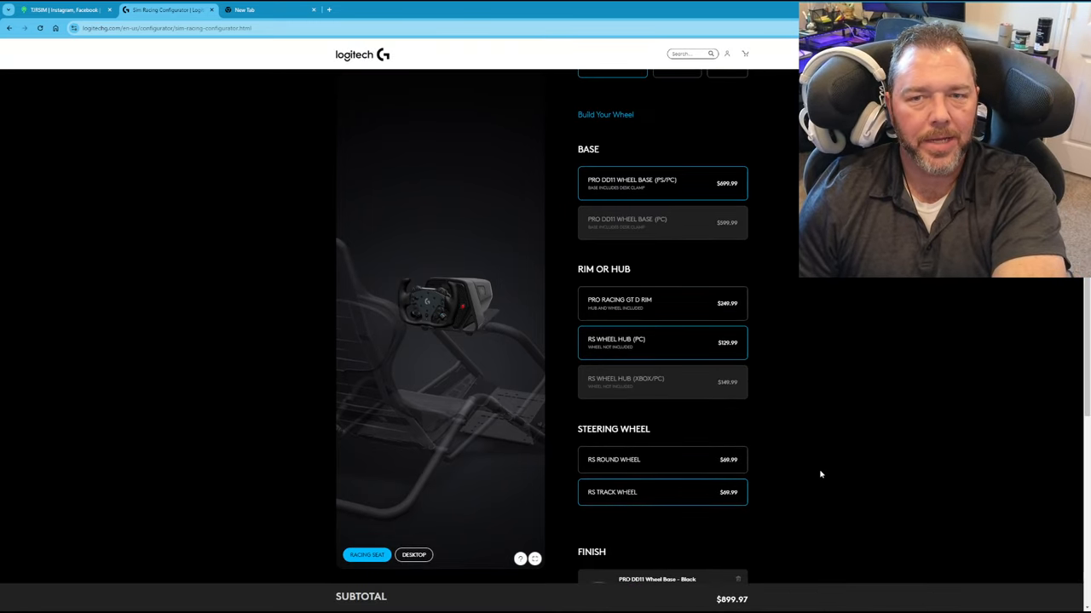
pyautogui.scroll(-3)
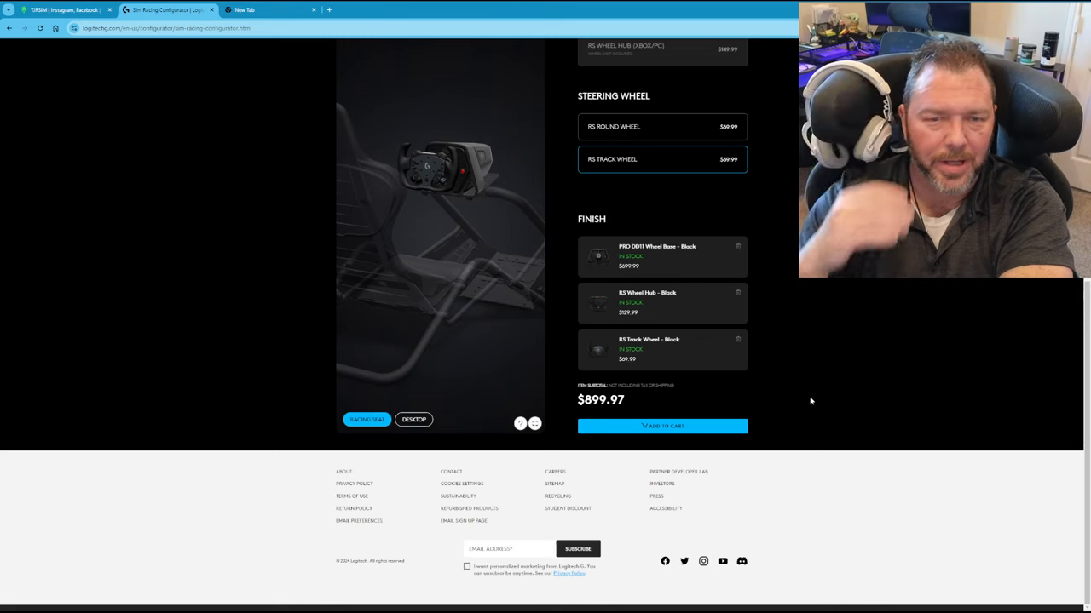
pyautogui.moveTo(828, 508)
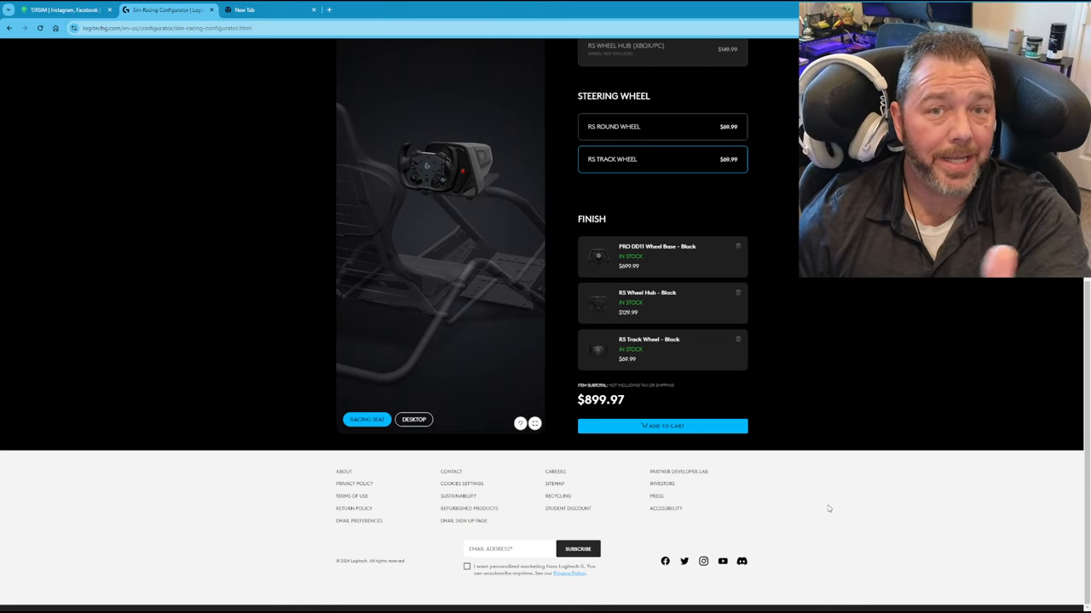
pyautogui.scroll(3)
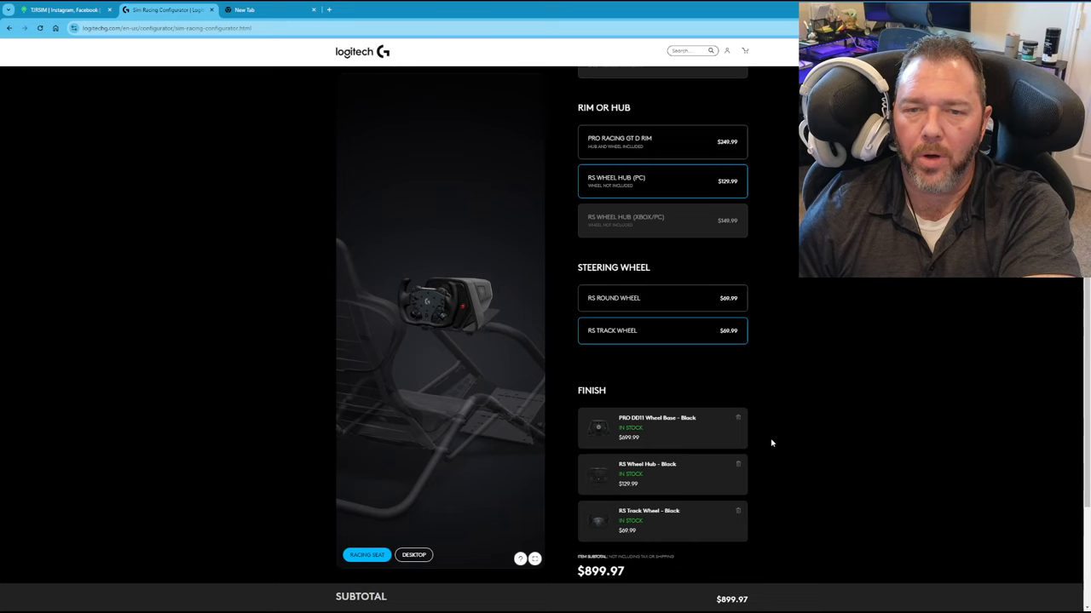
pyautogui.scroll(3)
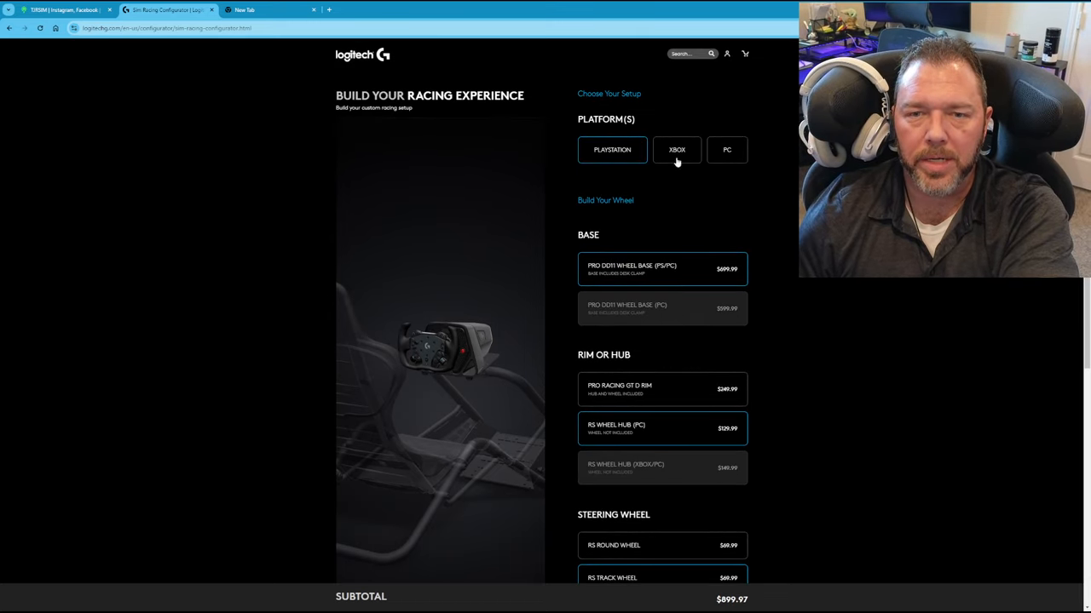
# Choose PlayStation under Platform(s), restarting the build without hub or wheel
pyautogui.click(674, 150)
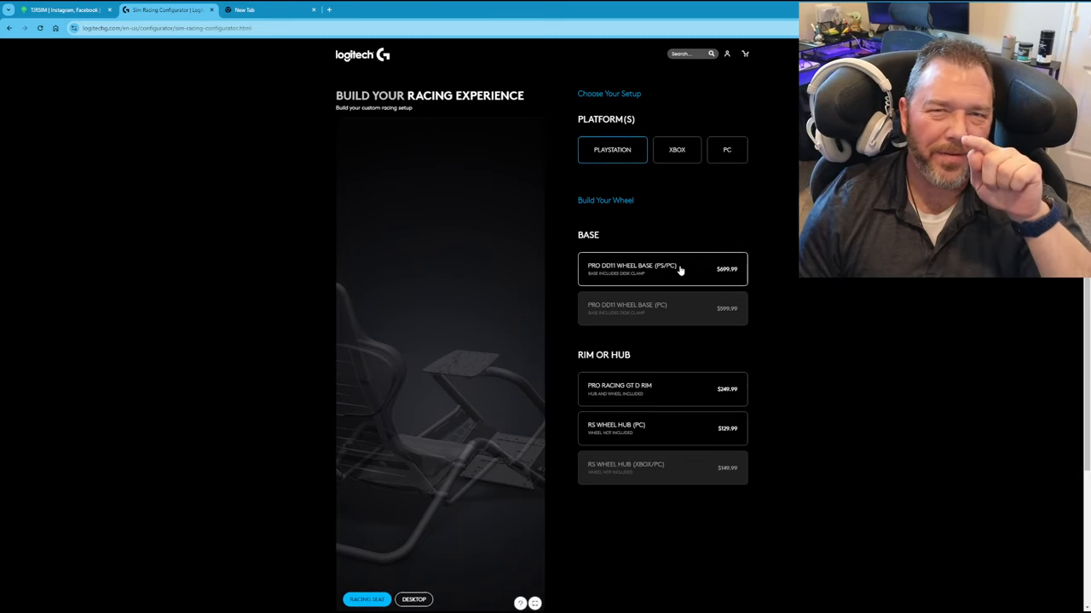
pyautogui.moveTo(828, 341)
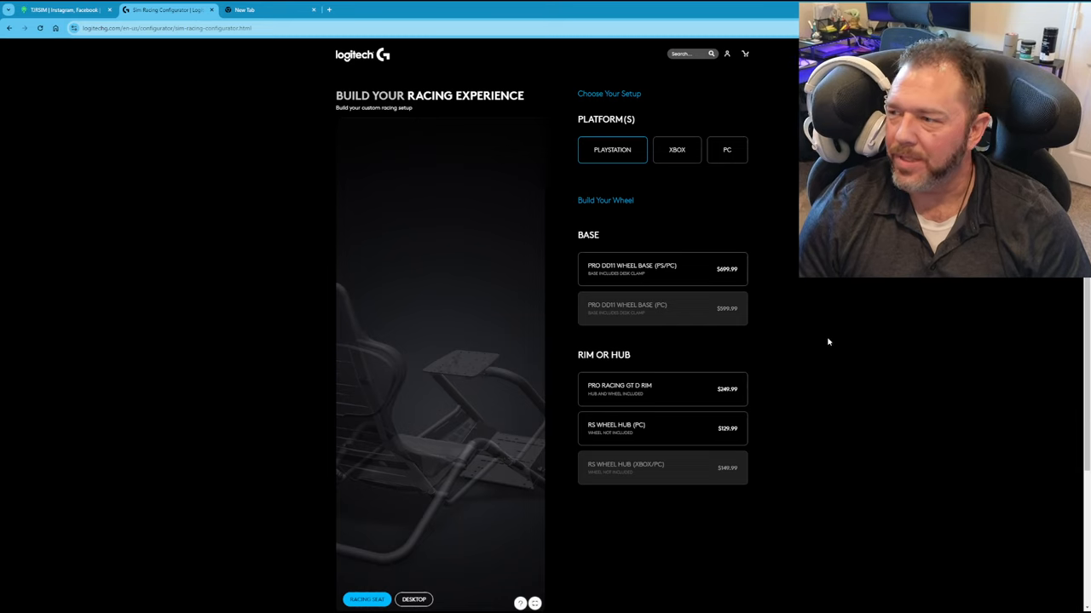
pyautogui.moveTo(671, 309)
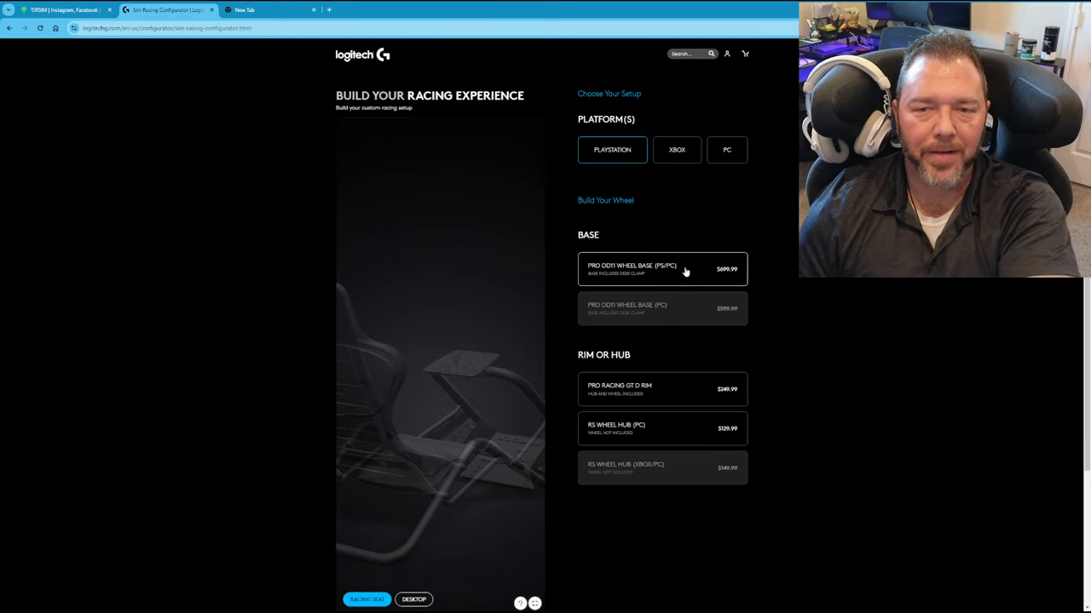
# Add the PRO DD Wheel Base (PS/PC) as the only item, subtotal $699.99
pyautogui.click(661, 269)
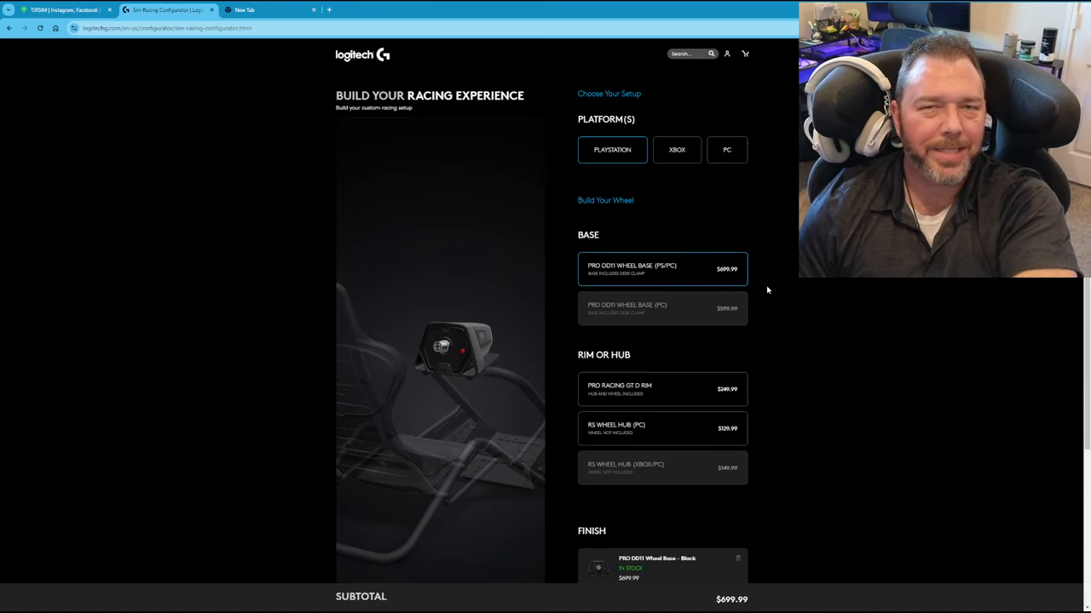
pyautogui.scroll(-3)
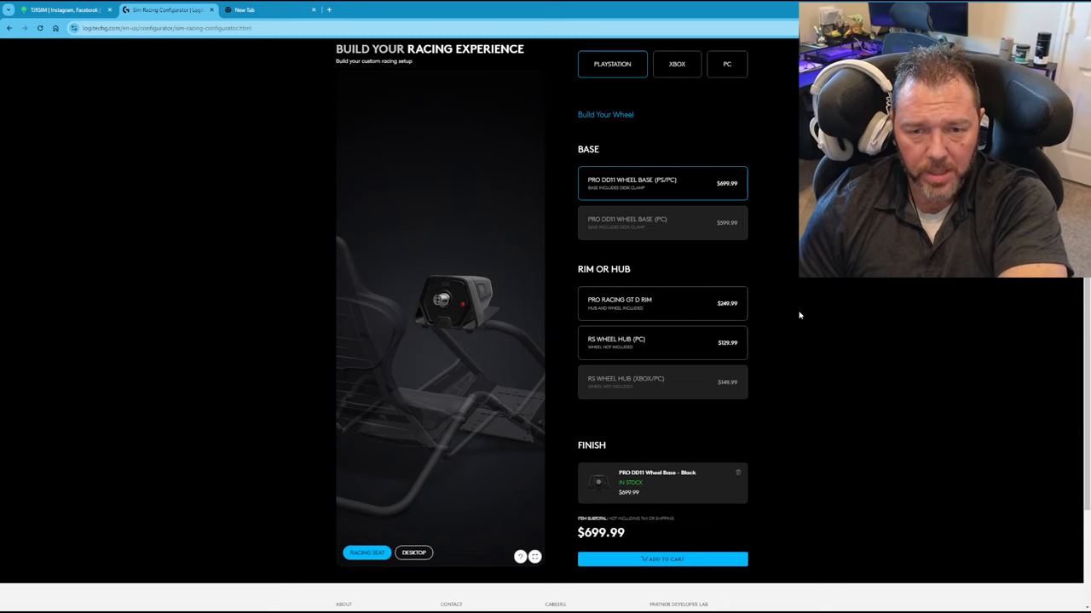
pyautogui.moveTo(808, 337)
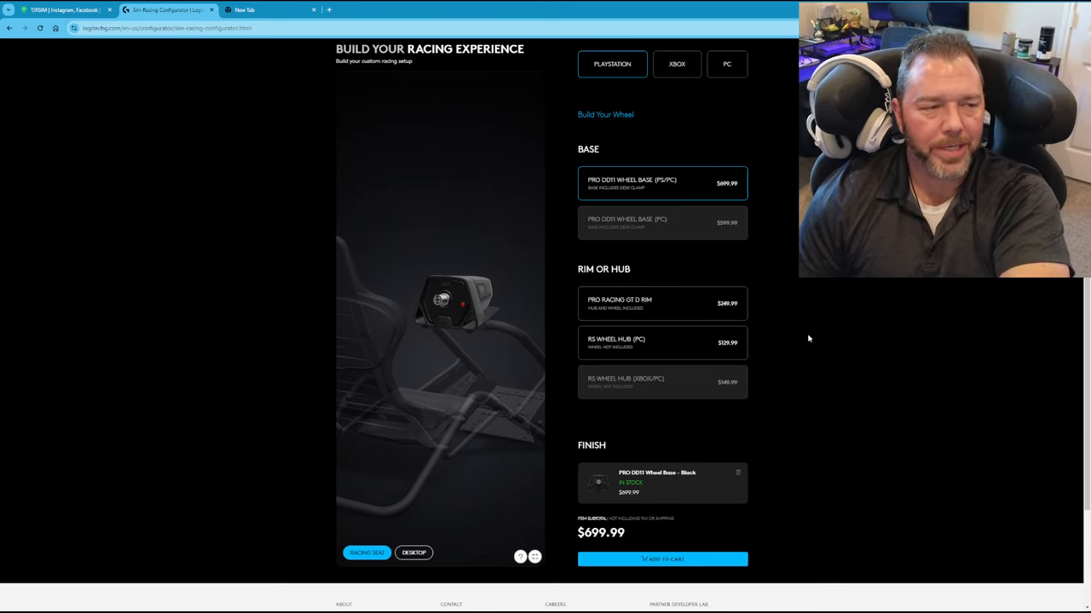
pyautogui.moveTo(815, 343)
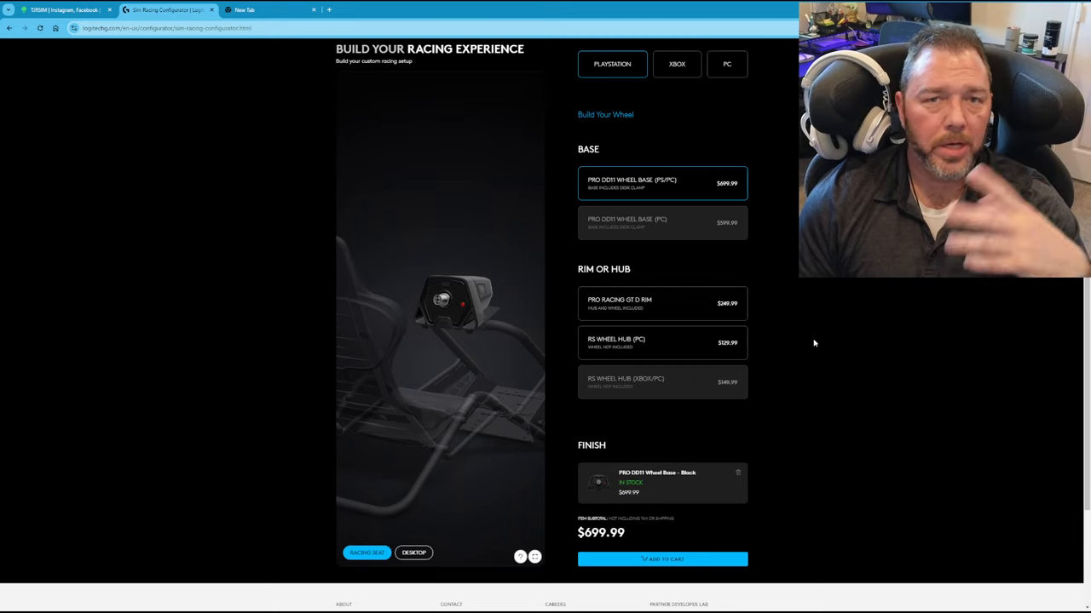
pyautogui.moveTo(821, 319)
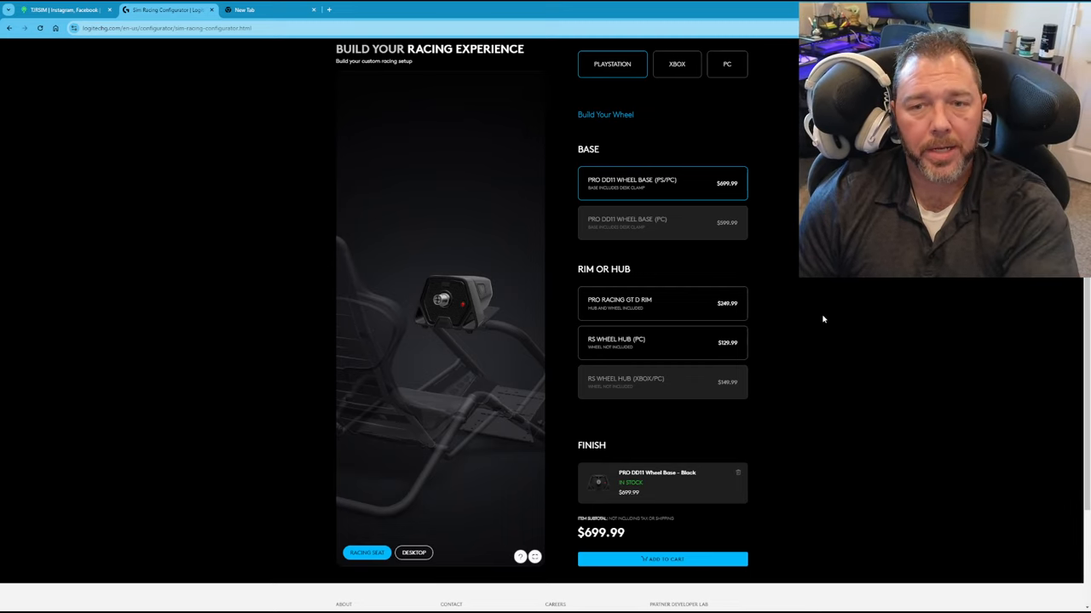
pyautogui.moveTo(831, 300)
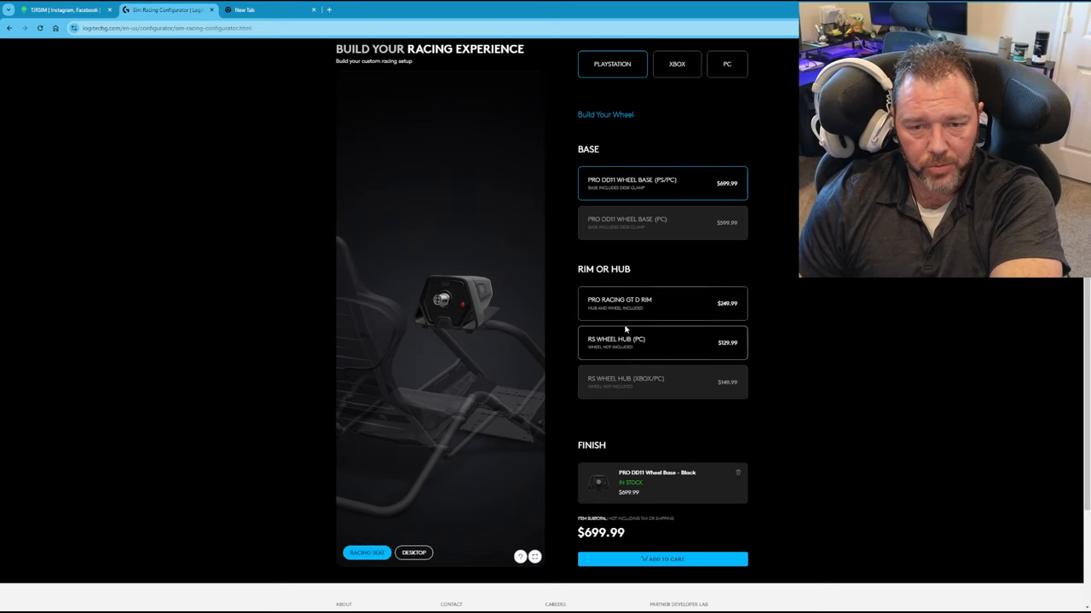
# Add the RS Wheel Hub (PC), then Xbox as a platform and the RS Wheel Hub (Xbox/PC)
pyautogui.click(661, 343)
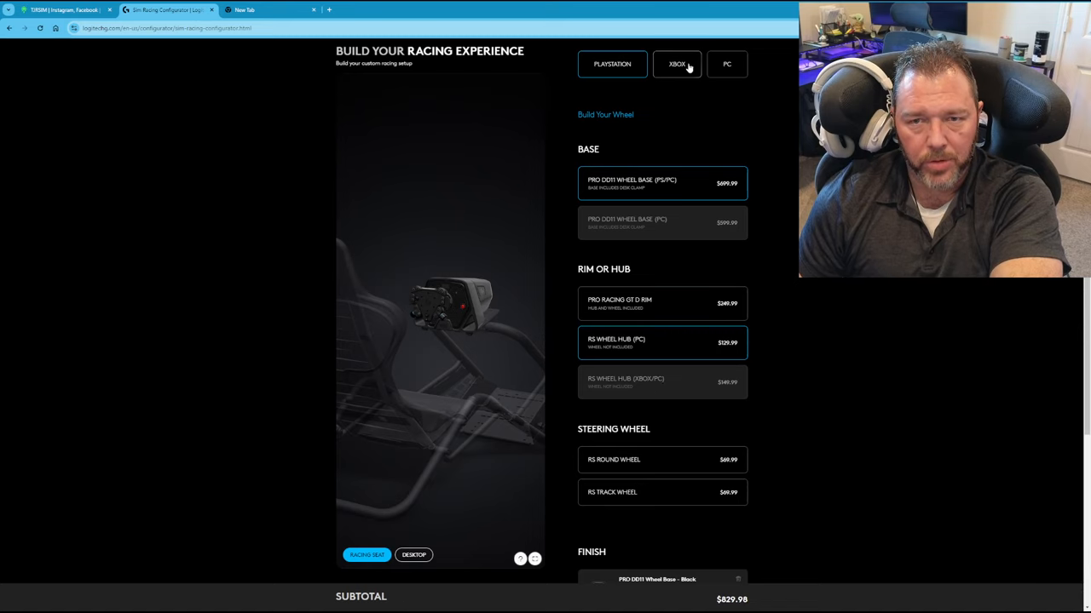
pyautogui.click(612, 65)
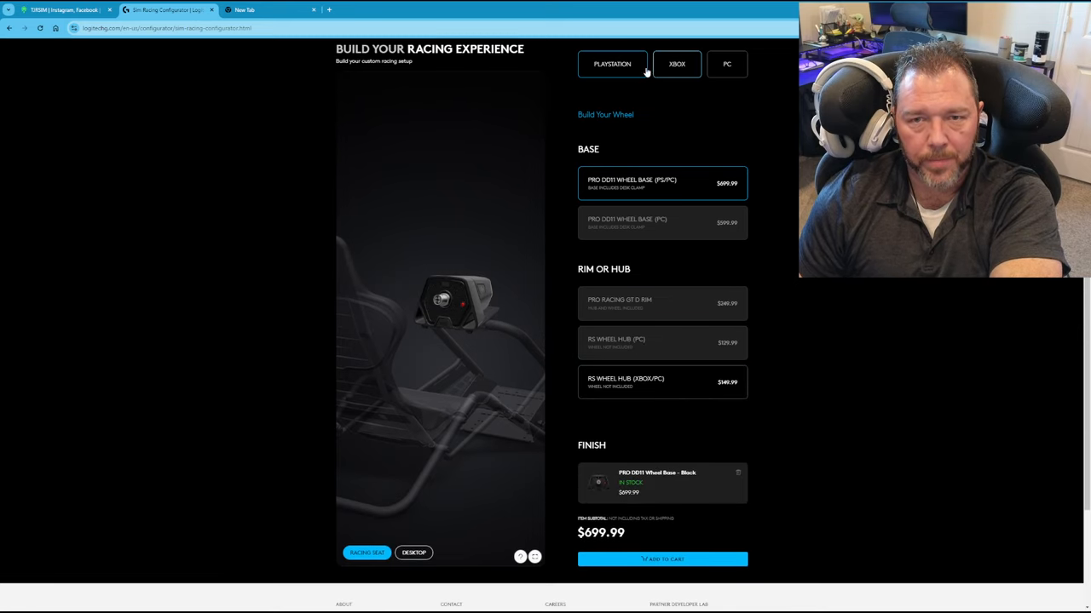
pyautogui.moveTo(845, 322)
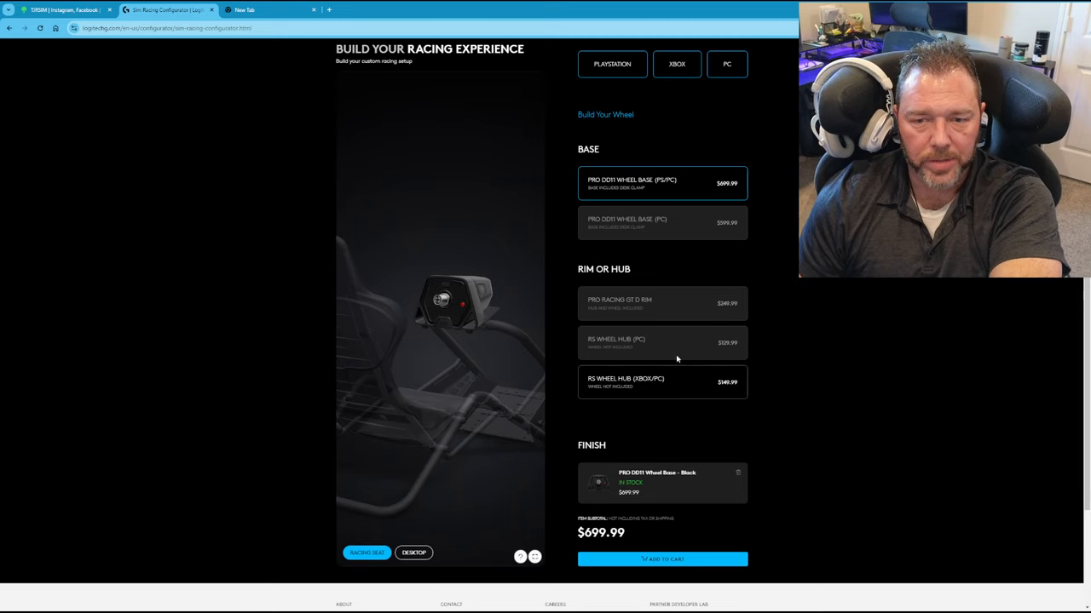
pyautogui.click(662, 381)
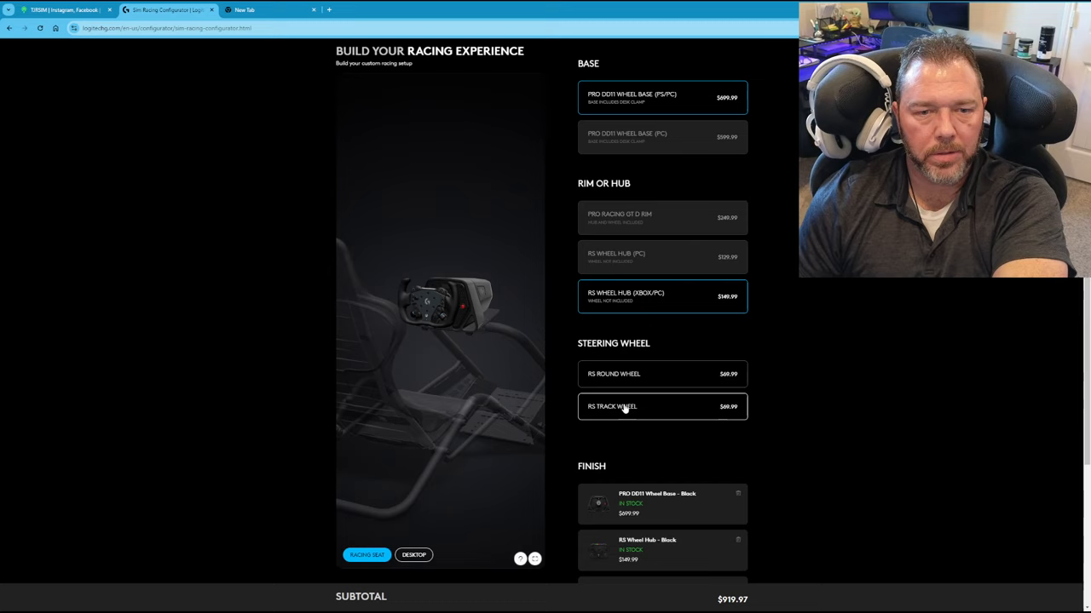
pyautogui.moveTo(697, 423)
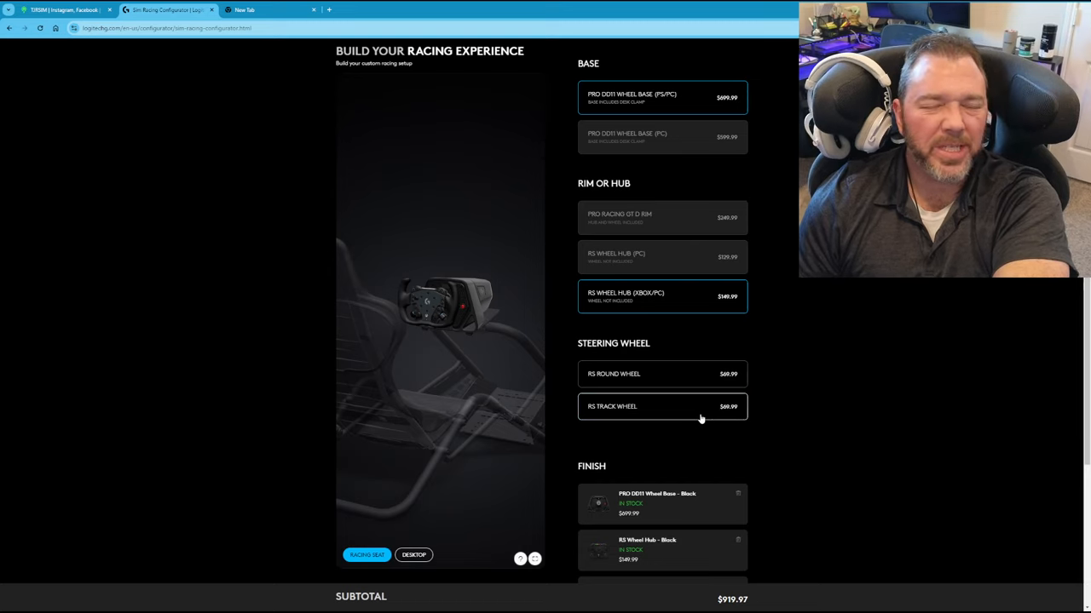
# Swap the RS Track Wheel for the RS Round Wheel, subtotal staying $919.97
pyautogui.scroll(-3)
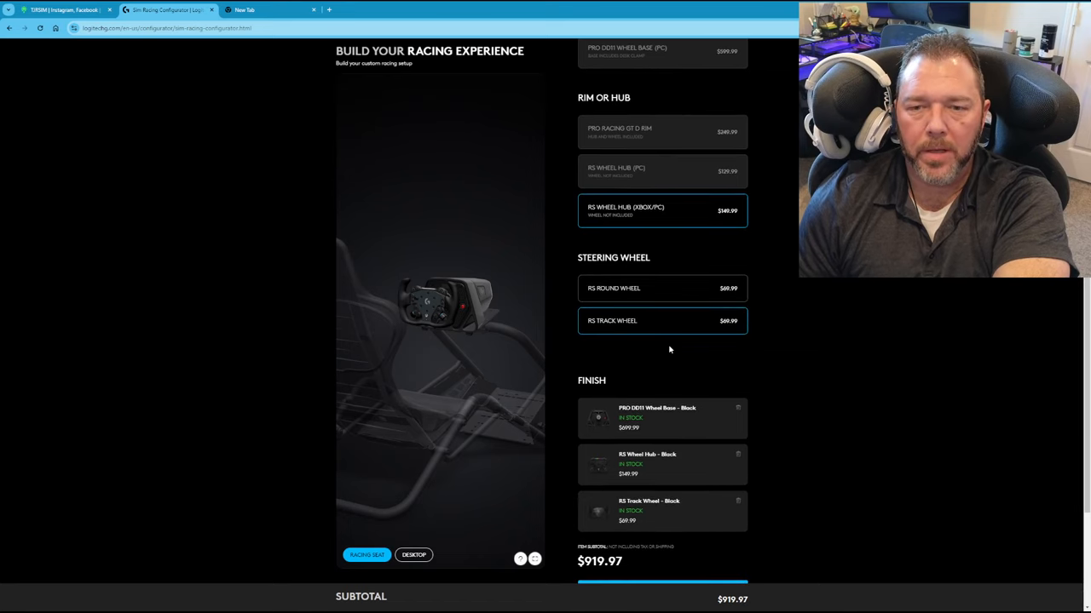
pyautogui.moveTo(653, 356)
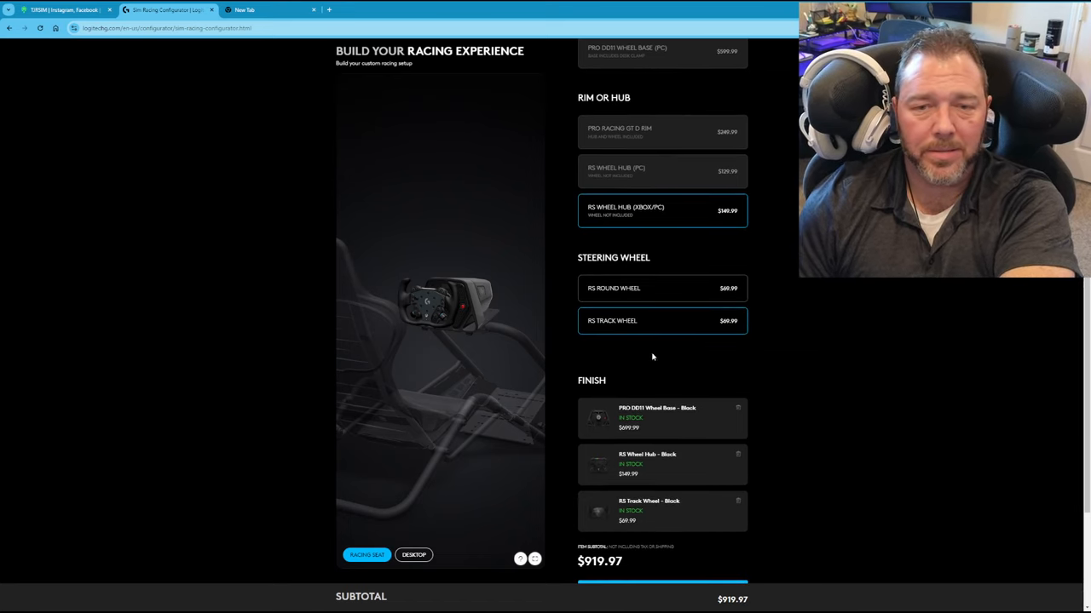
pyautogui.scroll(-3)
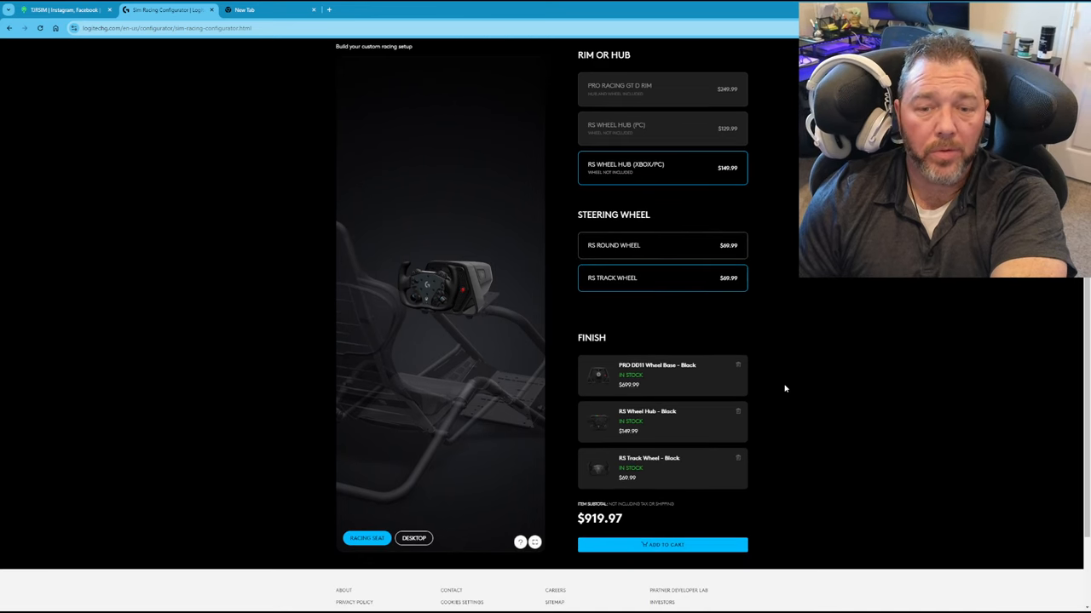
pyautogui.scroll(3)
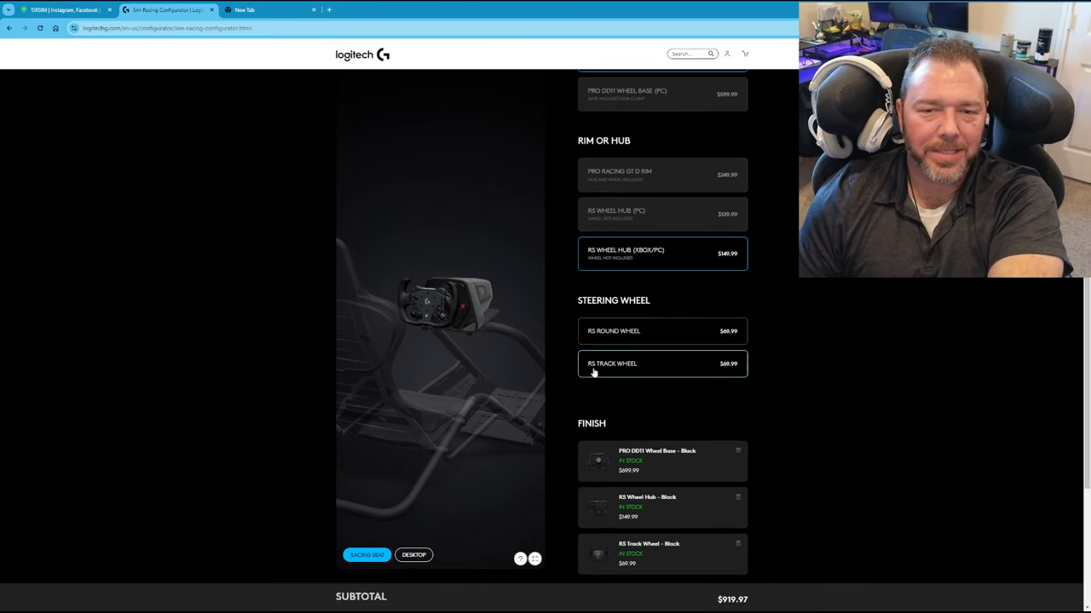
pyautogui.moveTo(443, 293)
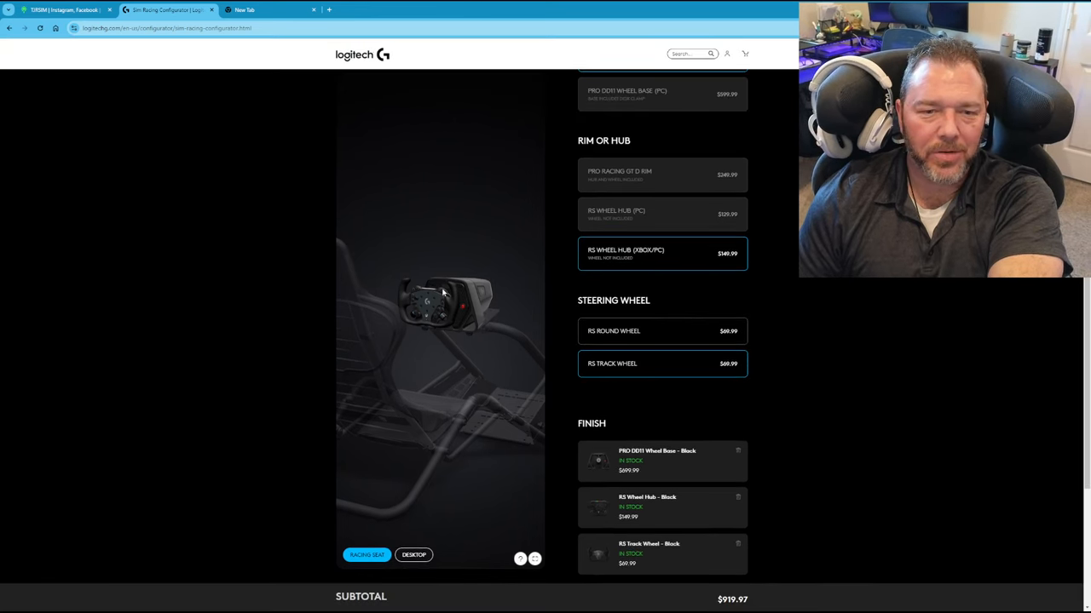
pyautogui.click(661, 331)
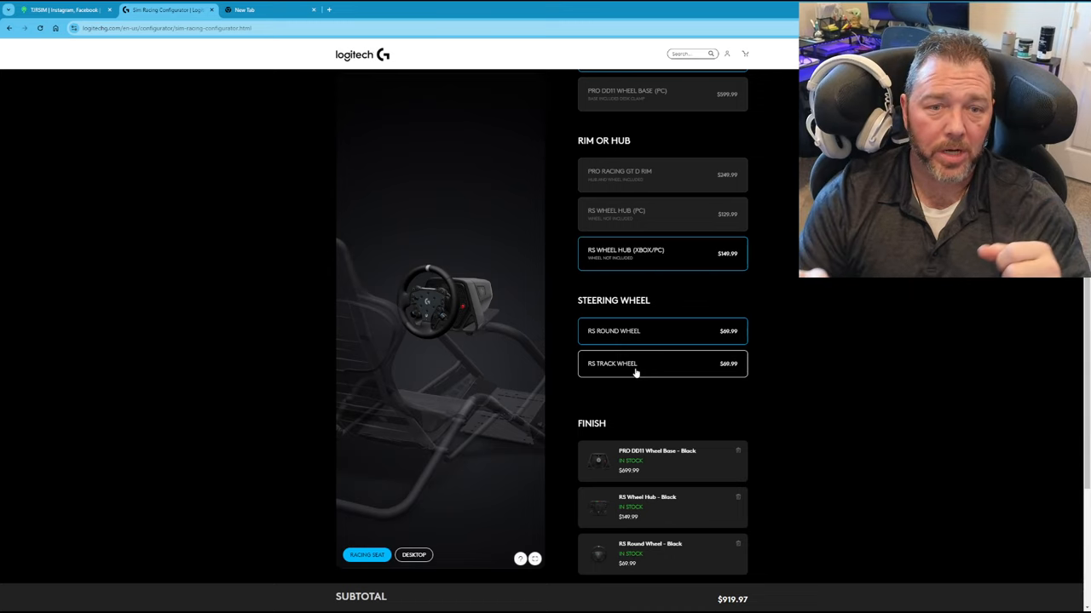